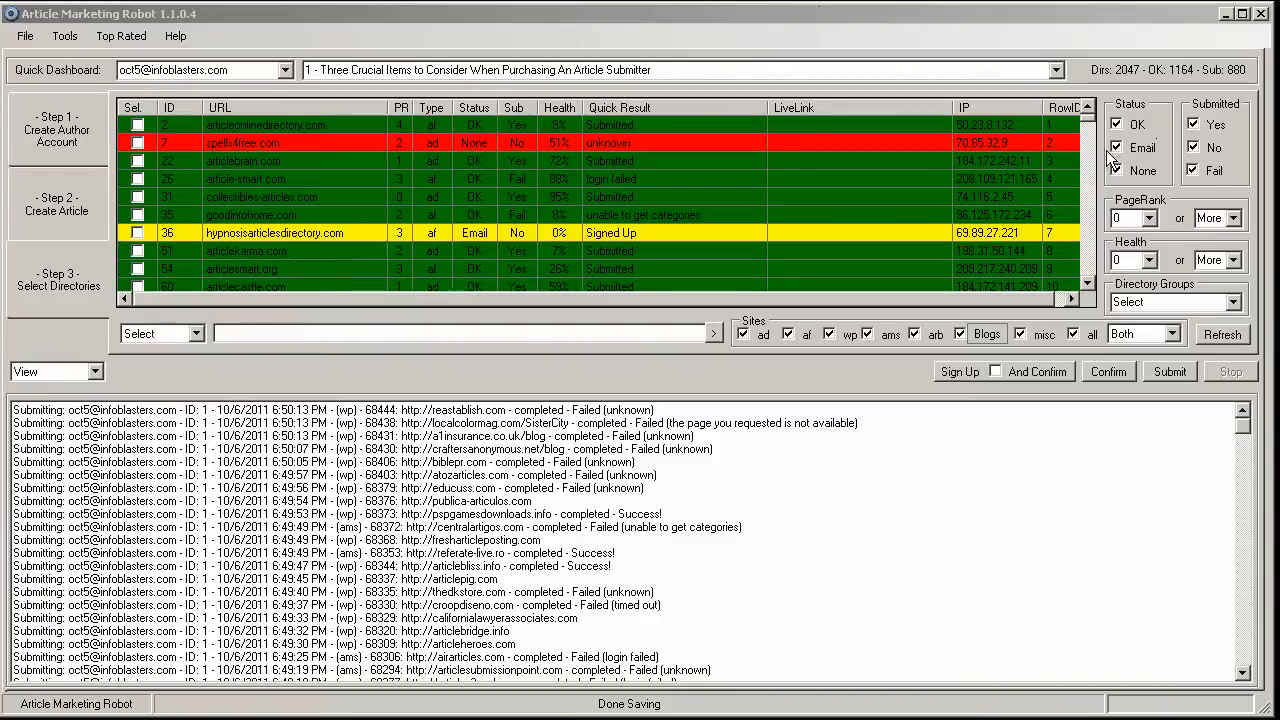
Filter the site list to Status OK and Submitted Yes, then refresh it.
left_click(1116, 148)
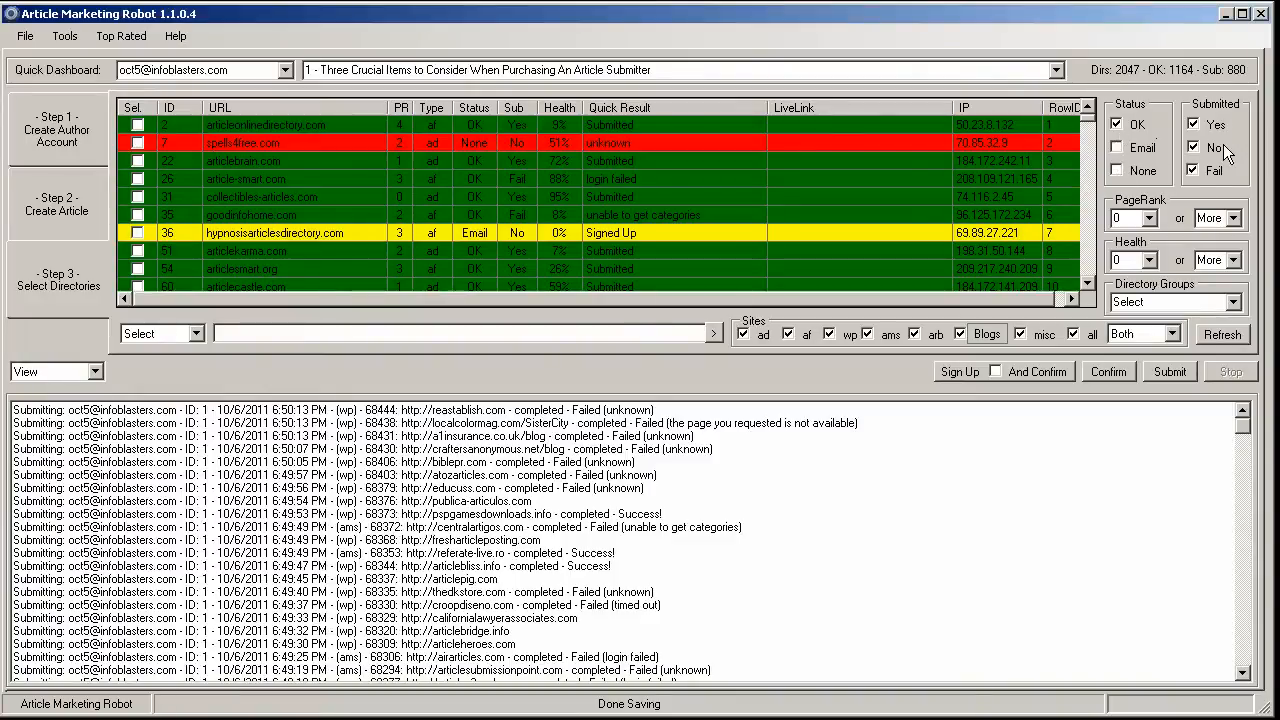
left_click(1192, 148)
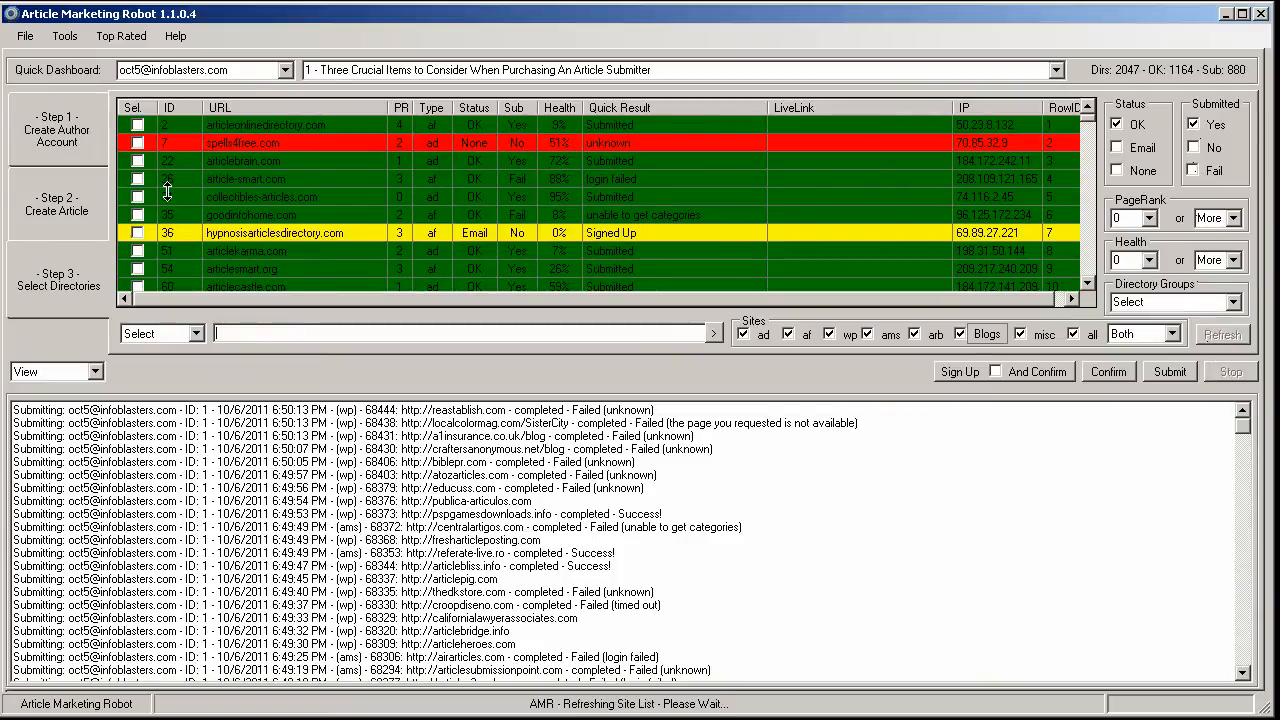
left_click(188, 332)
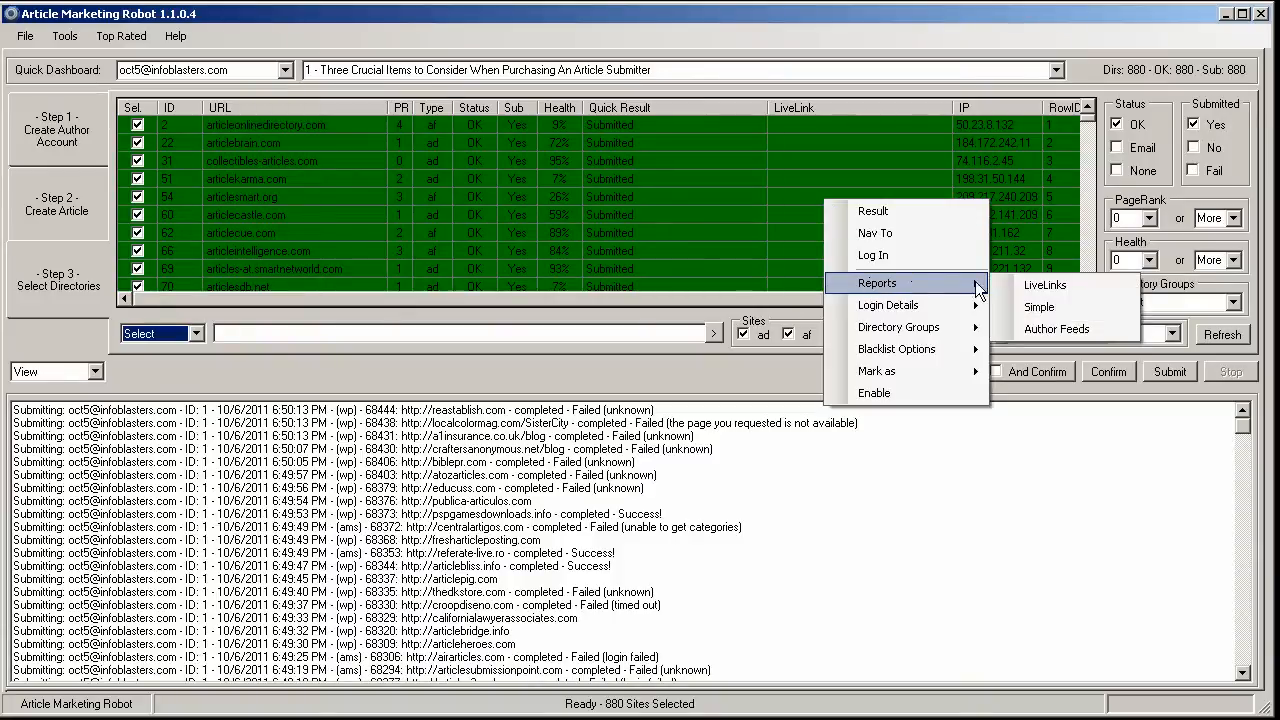
Run a LiveLinks report for the current article using Author Home Page (Fast) with HTML output.
left_click(1044, 284)
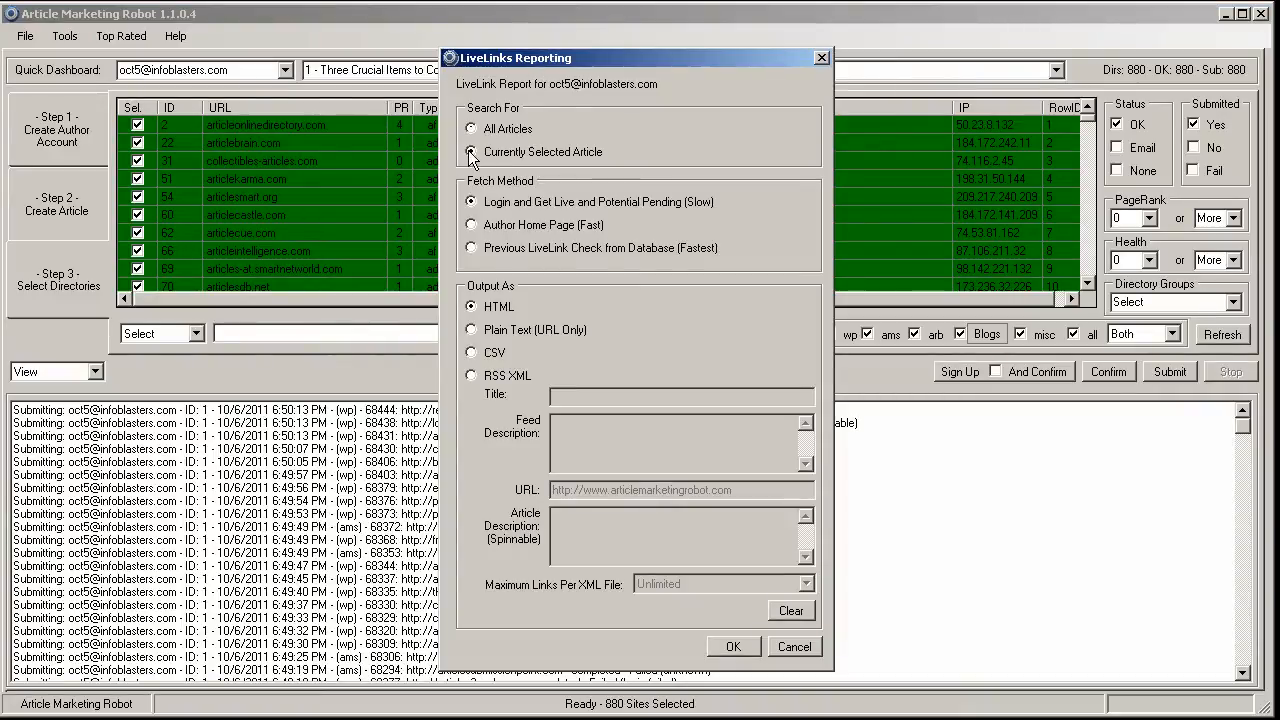
left_click(472, 224)
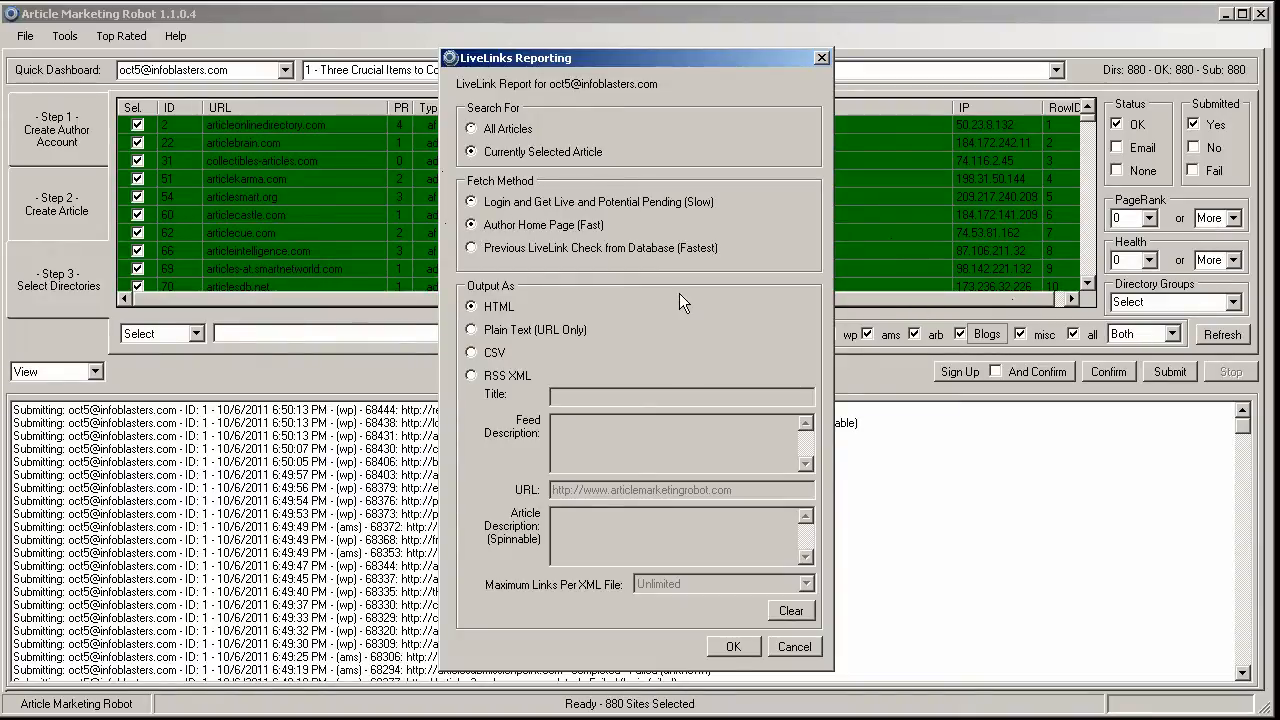
mouse_move(724, 462)
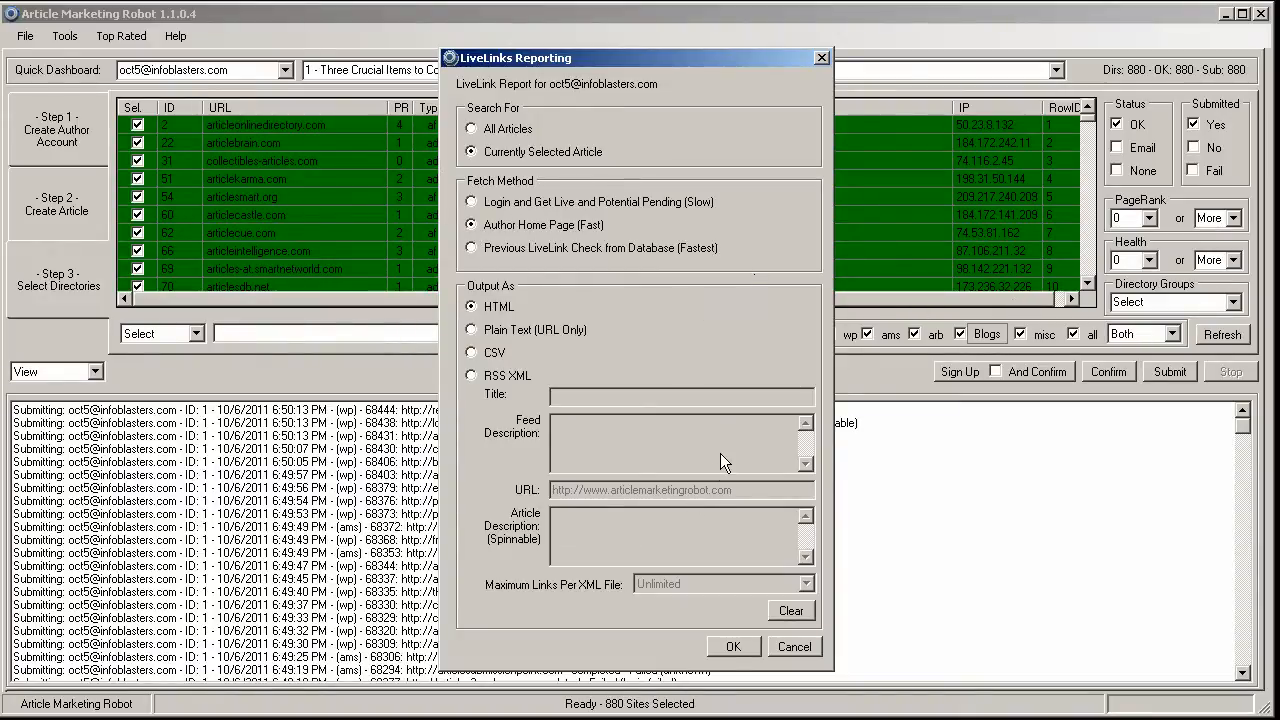
left_click(732, 646)
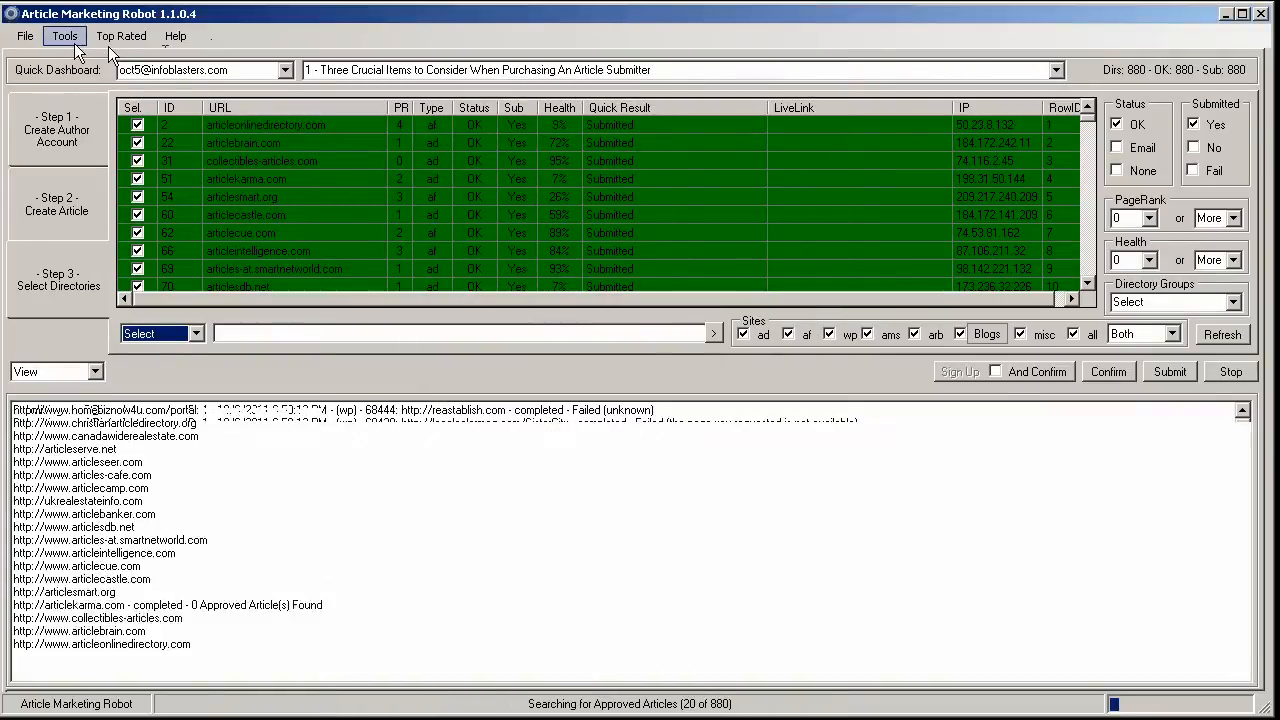
Change the Threading value in Tools > Options while the search runs.
left_click(64, 36)
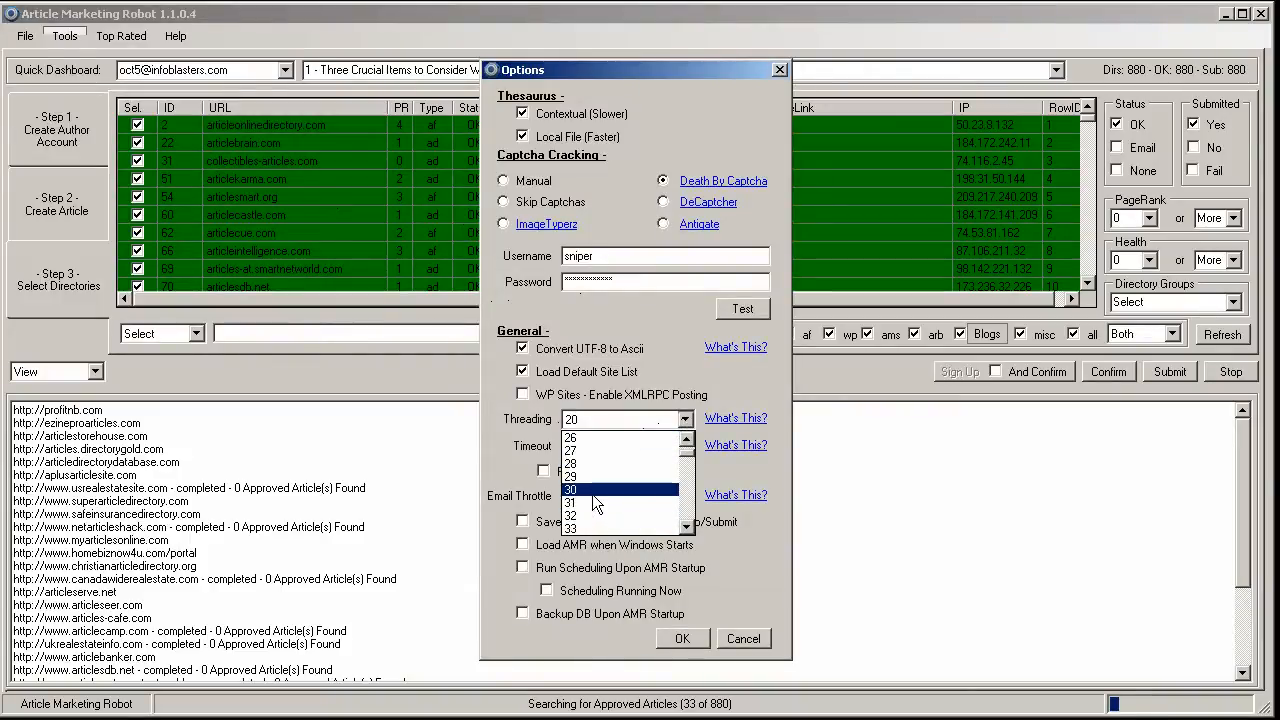
left_click(684, 638)
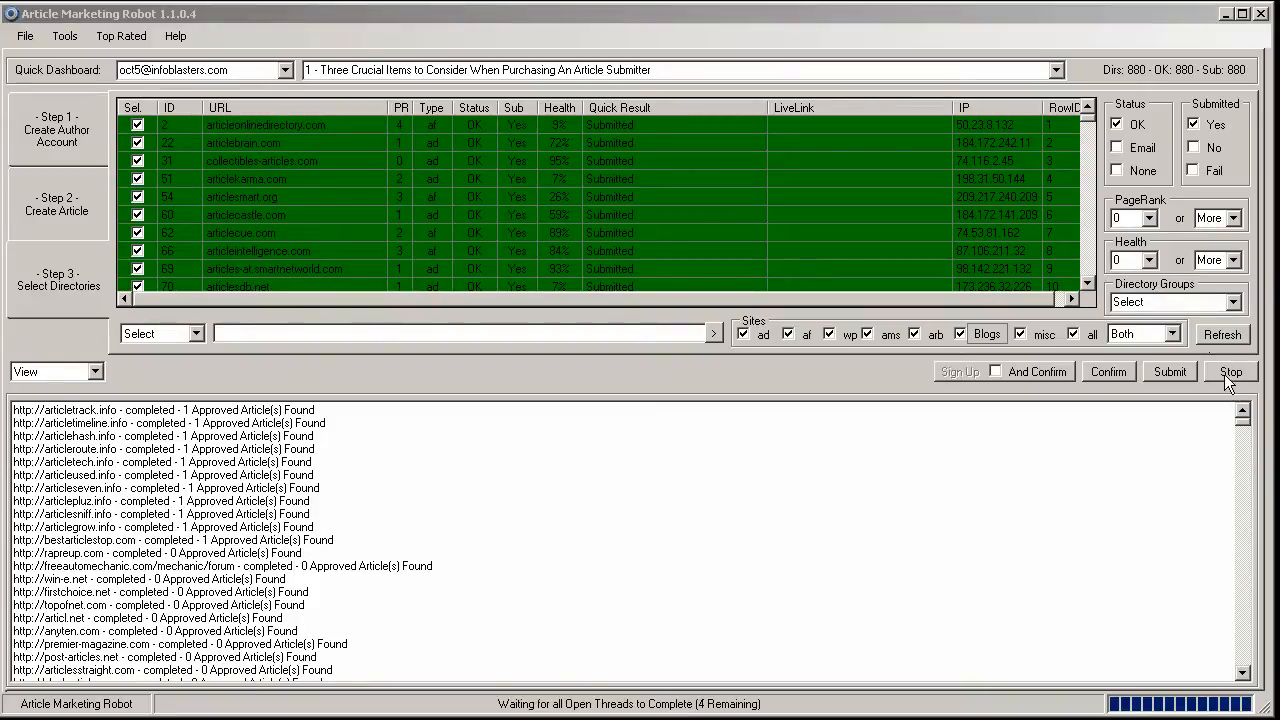
Let the LiveLink process finish with 184 links found and refresh the site list.
left_click(1232, 370)
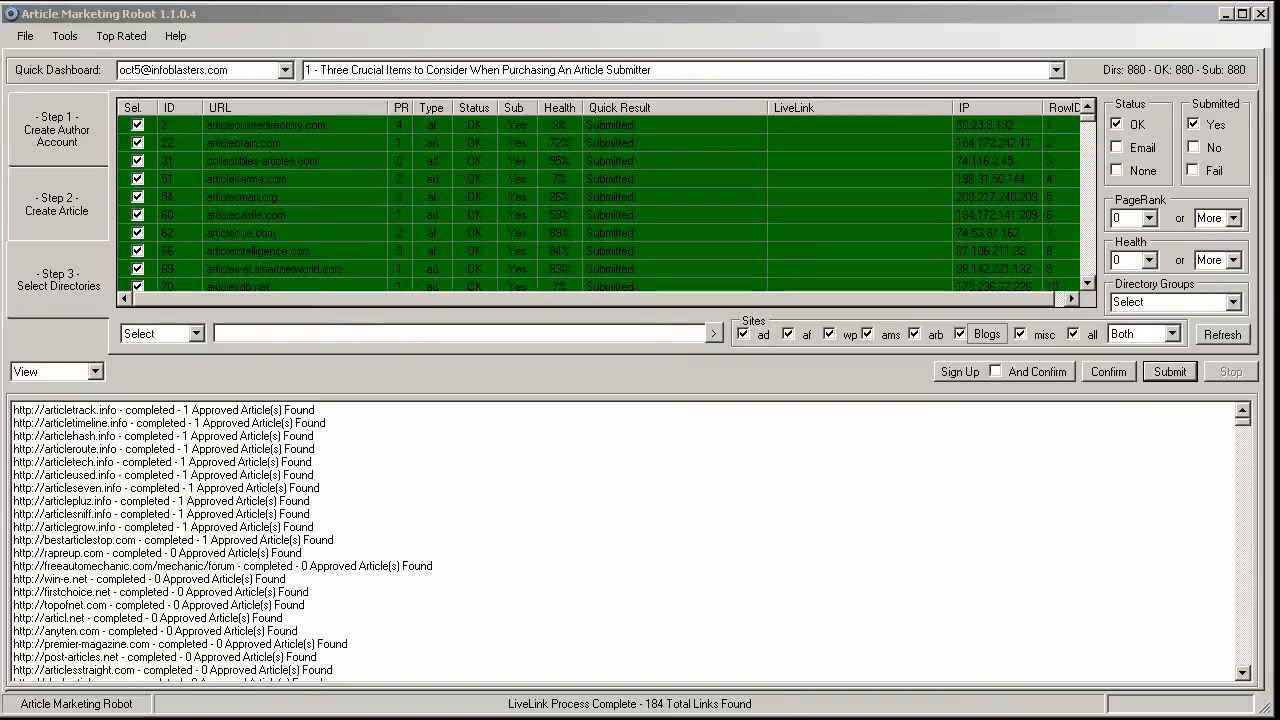
mouse_move(656, 184)
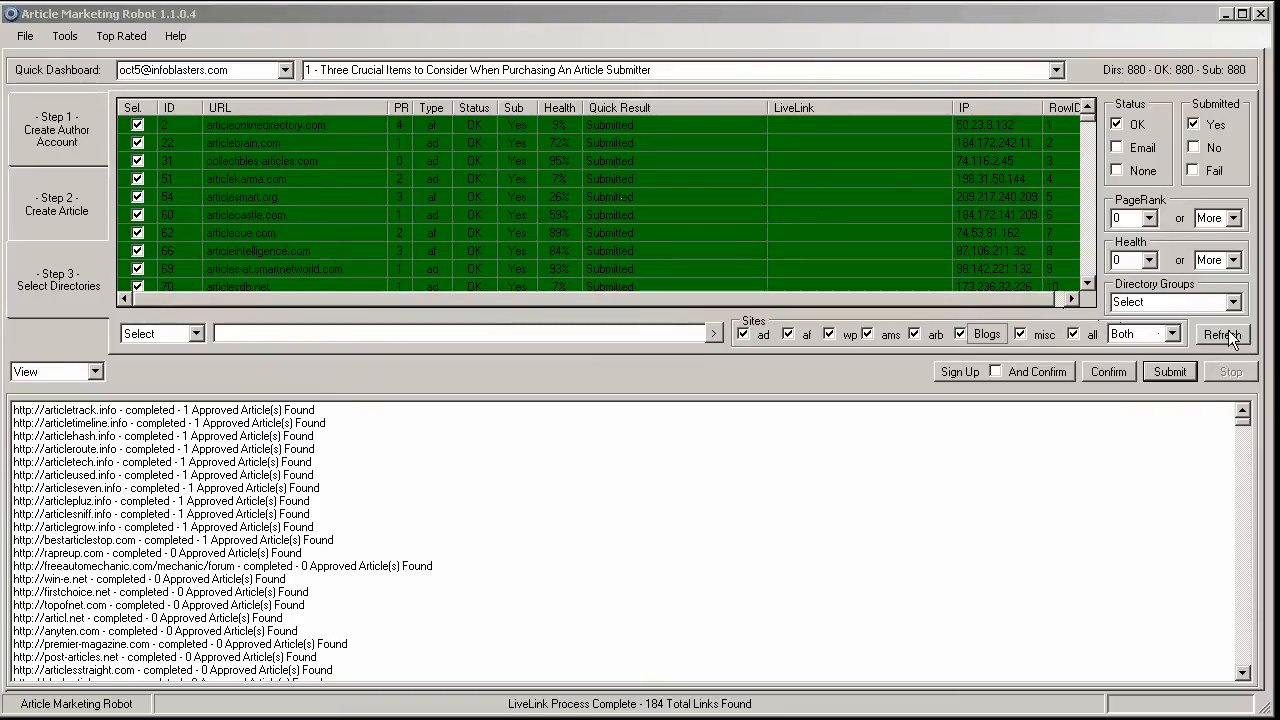
left_click(1222, 334)
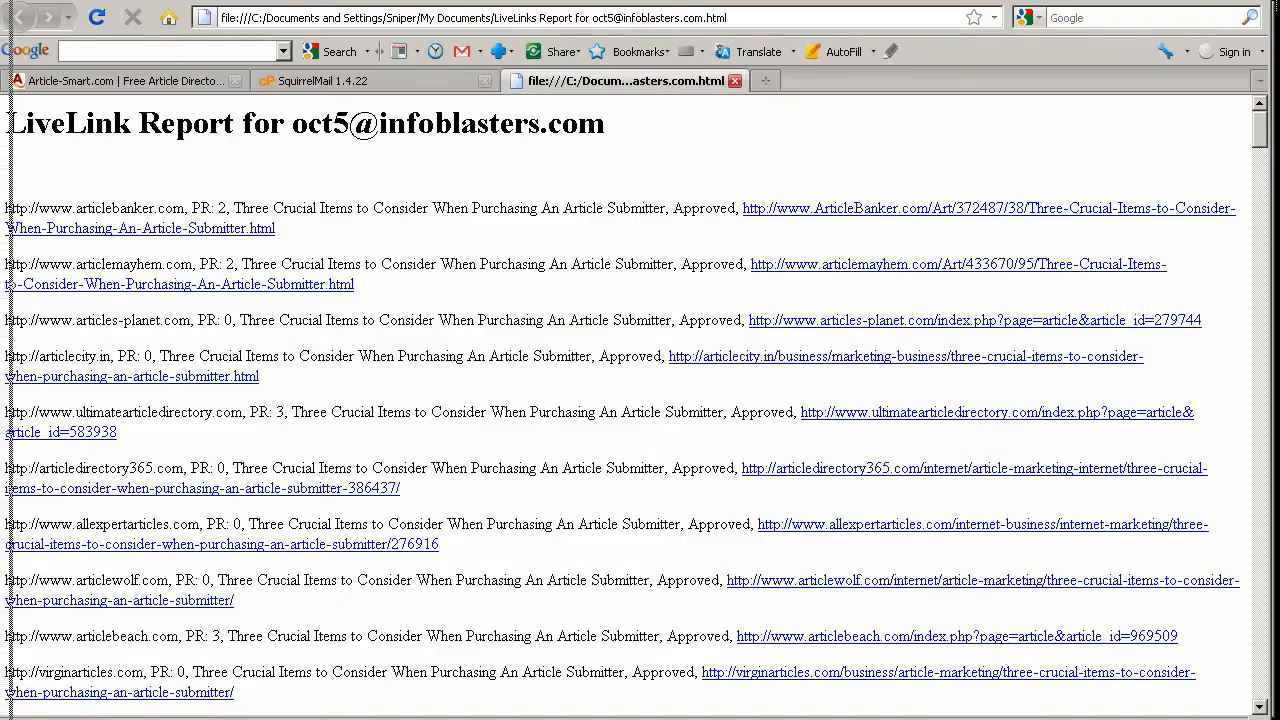
Scroll through the LiveLink Report of approved article URLs in Firefox.
scroll("down", 3)
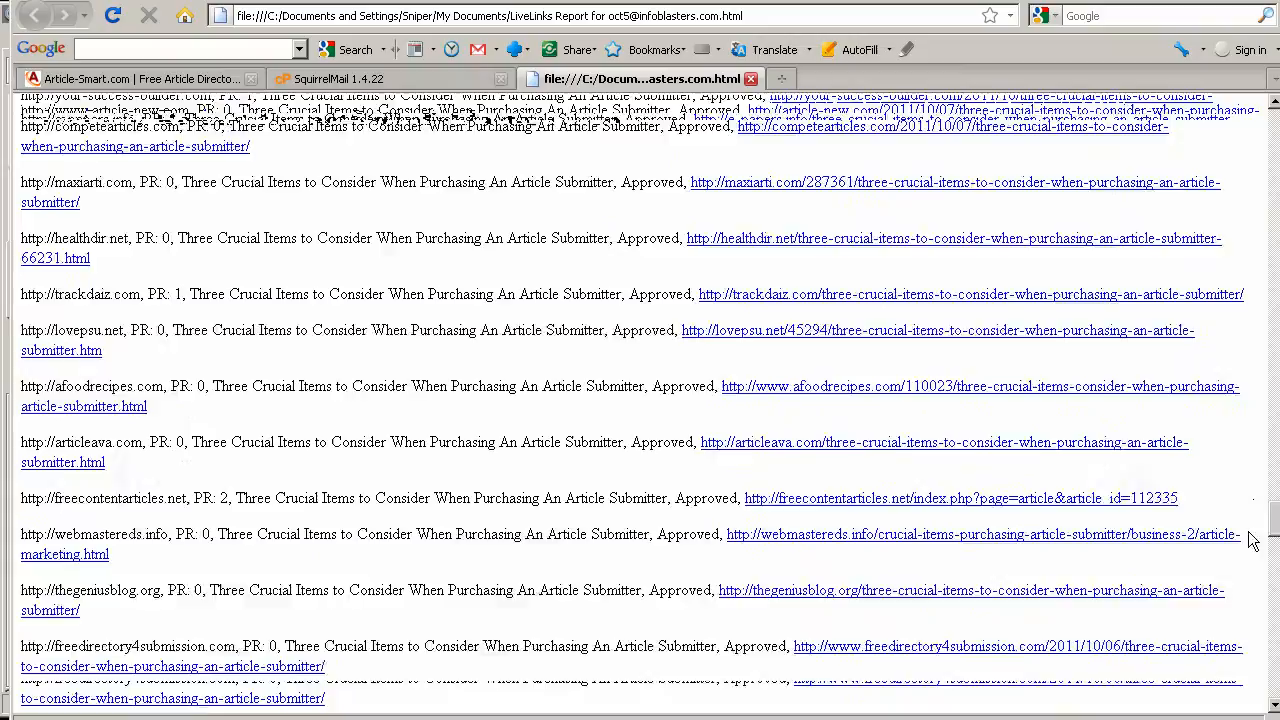
scroll("down", 3)
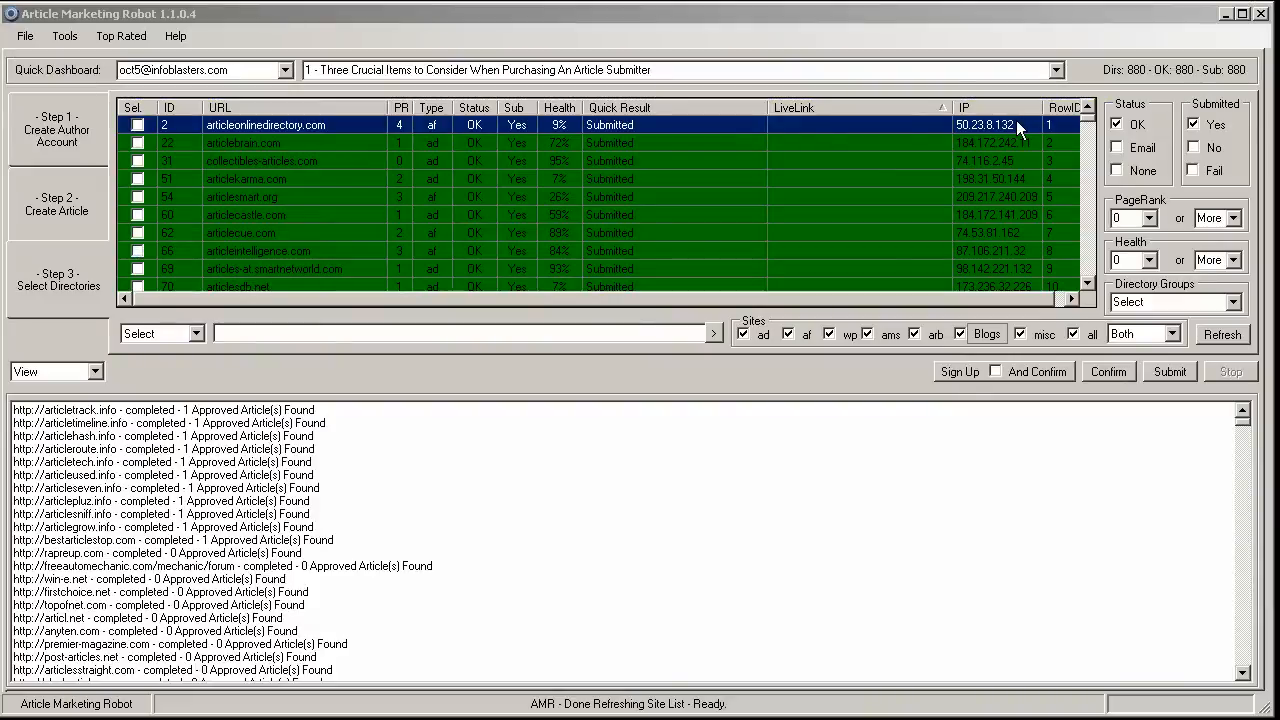
mouse_move(1178, 138)
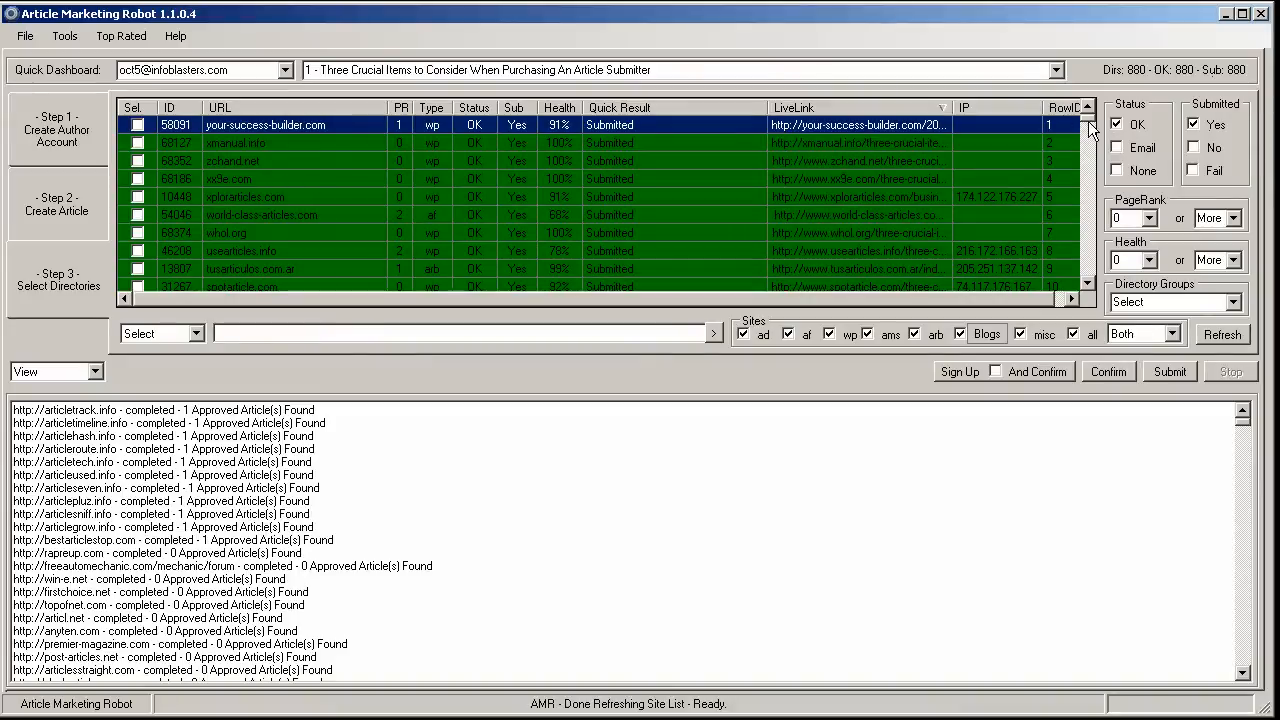
Scroll the site list and check all highlighted sites, giving 702 selected.
scroll("down", 3)
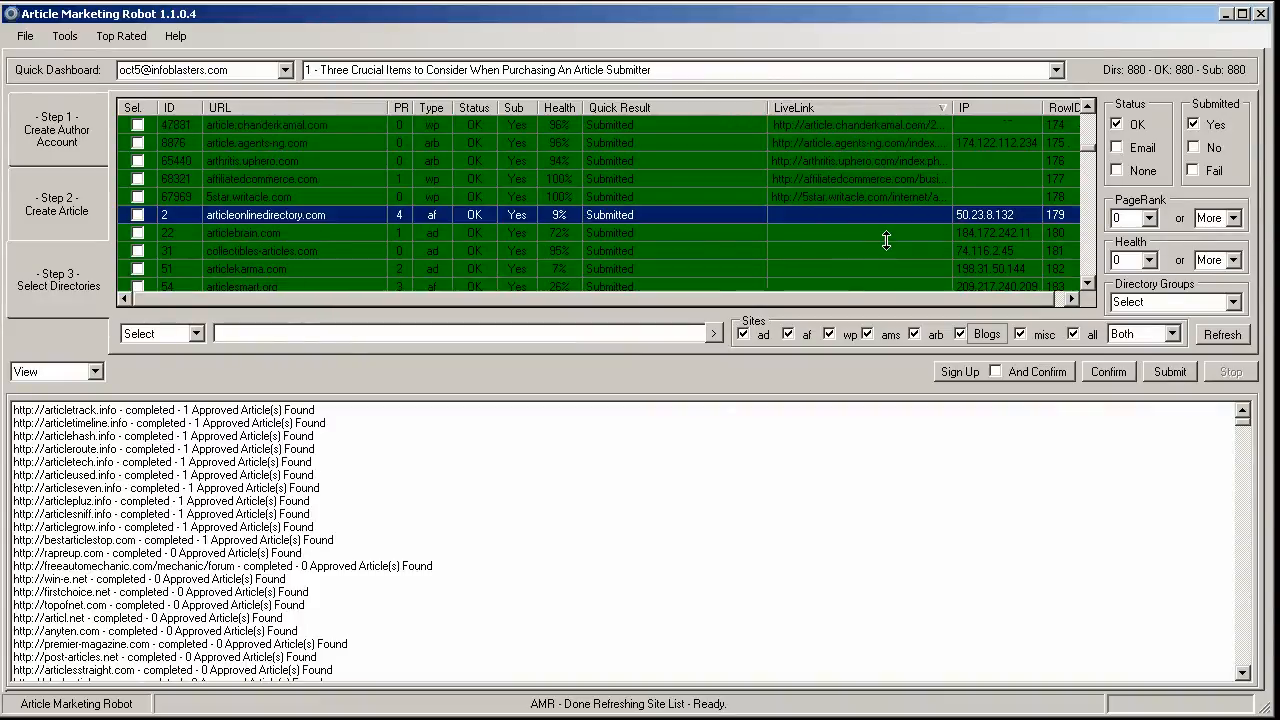
scroll("down", 3)
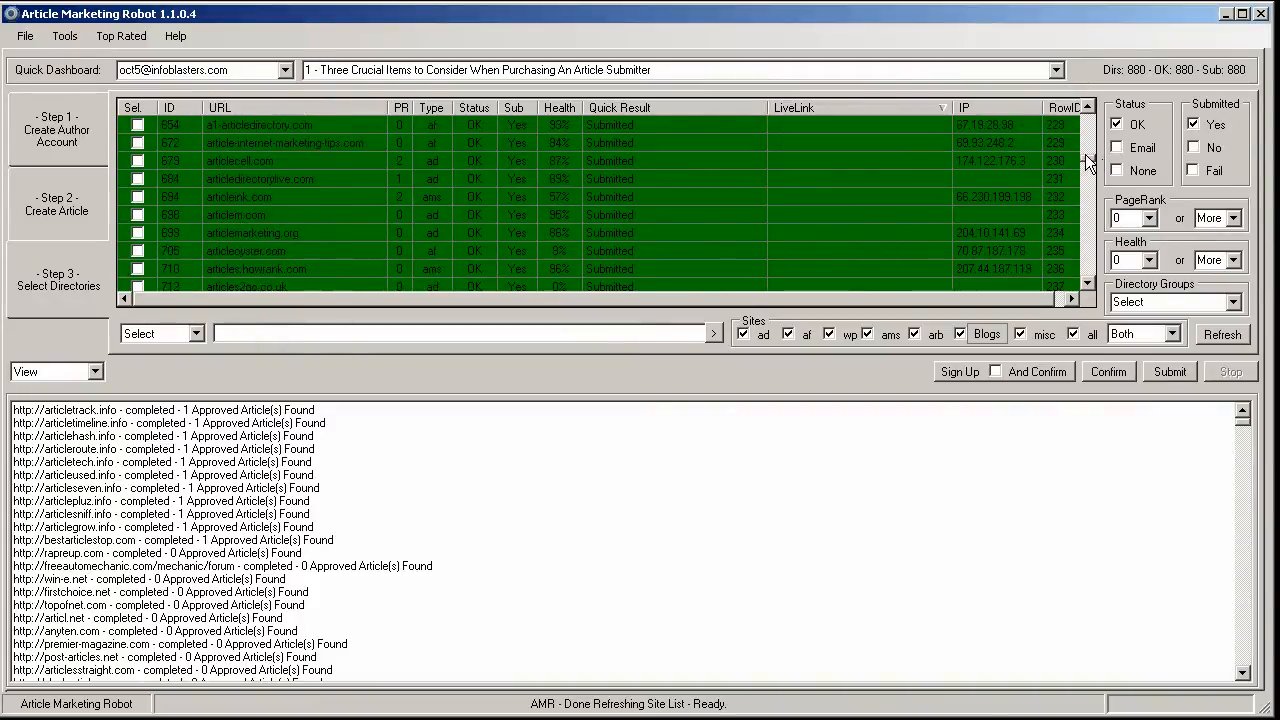
scroll("down", 3)
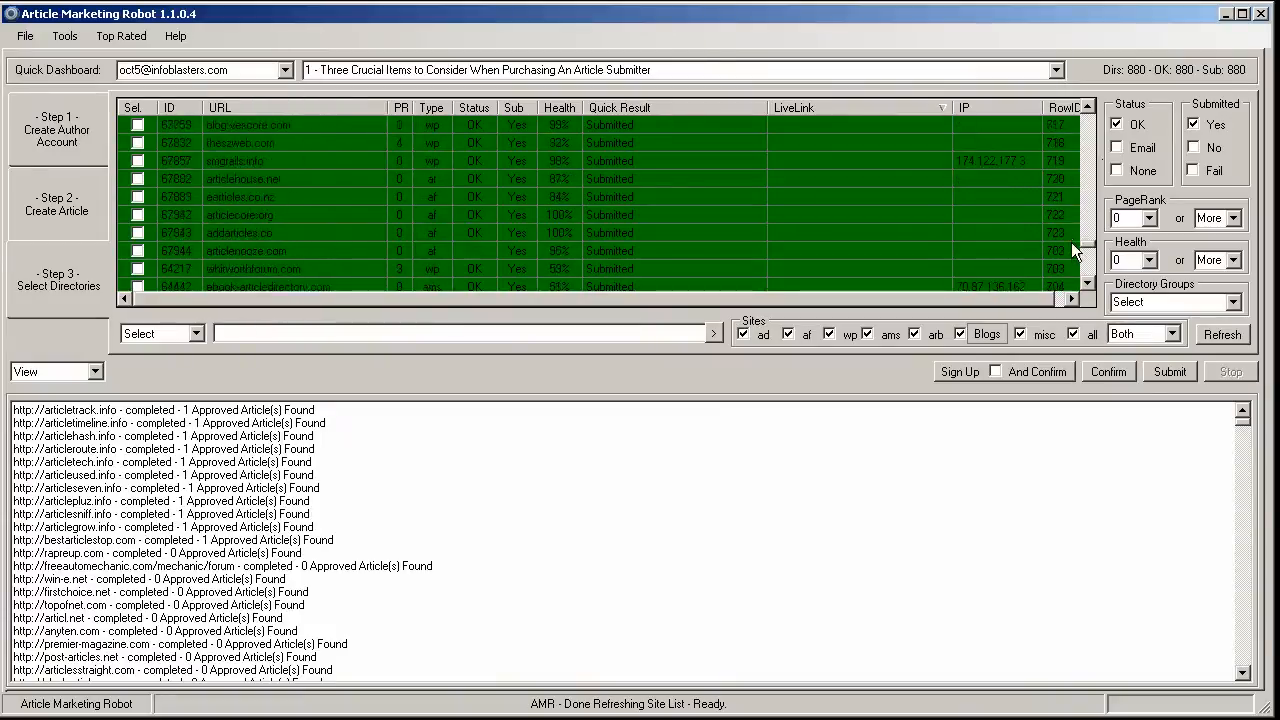
scroll("down", 3)
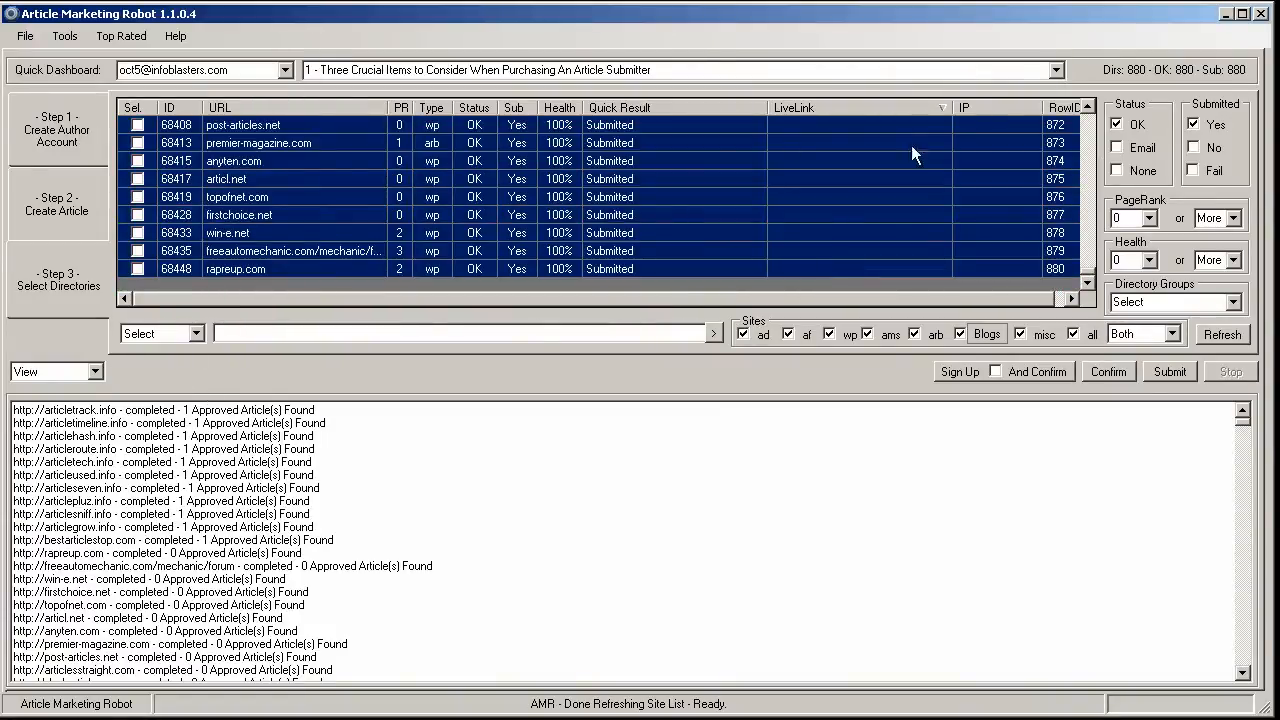
left_click(190, 332)
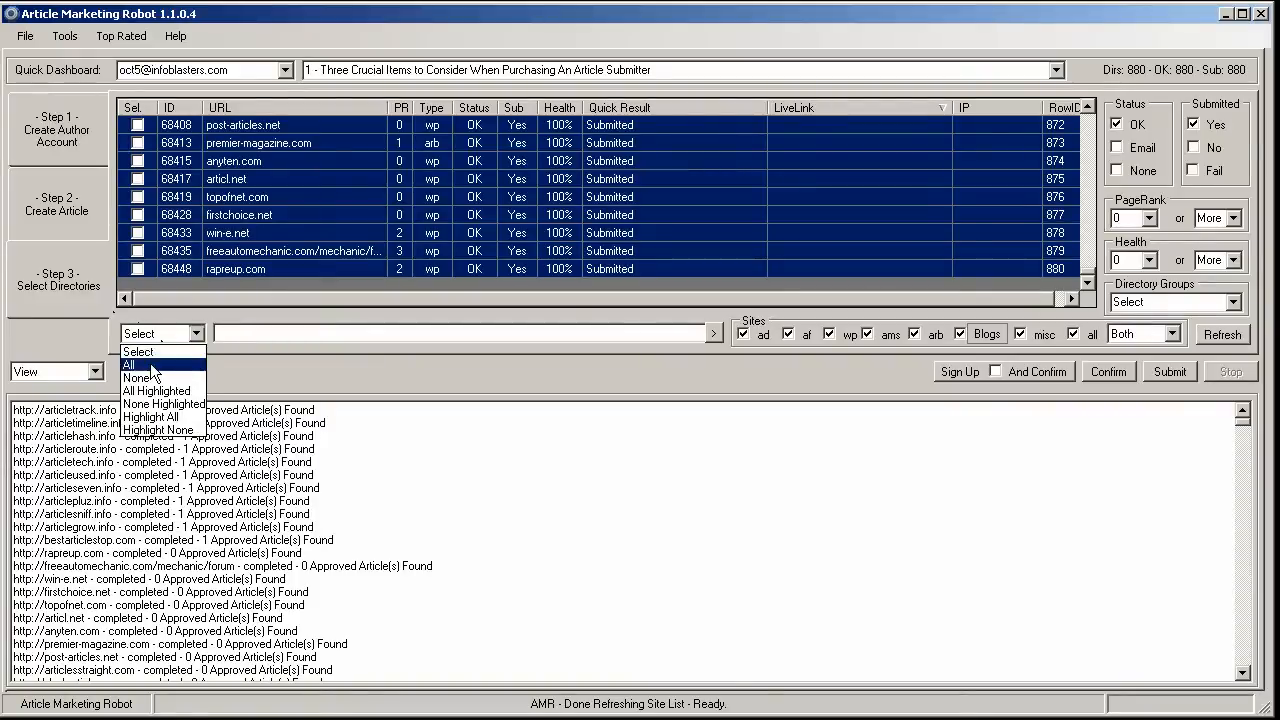
left_click(128, 364)
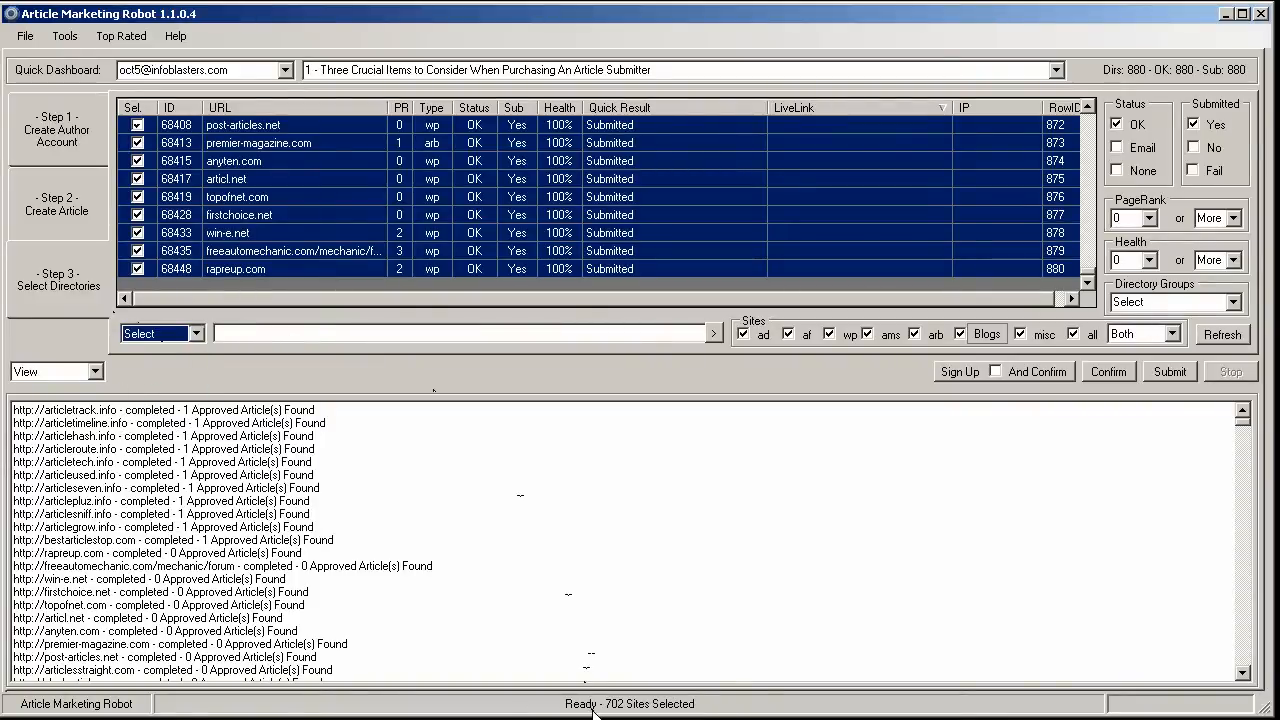
Start a Login and Get Live and Potential Pending LiveLinks report for the selected sites.
right_click(844, 190)
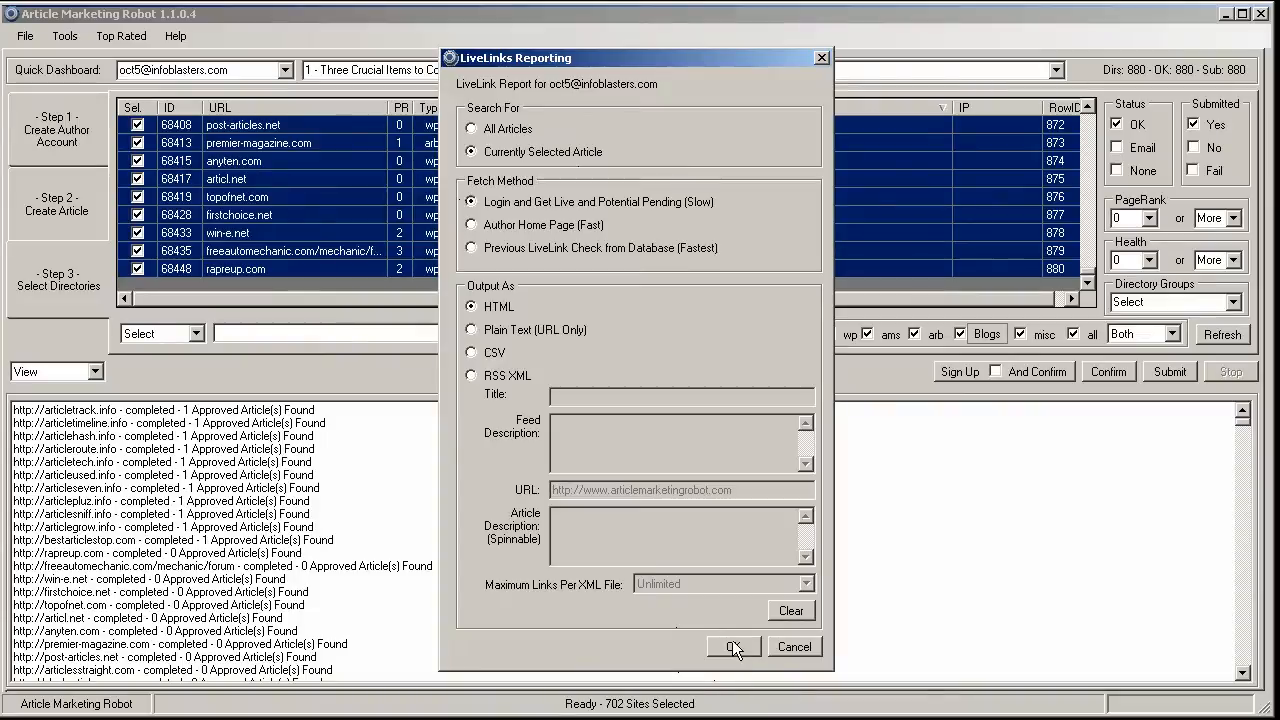
left_click(732, 646)
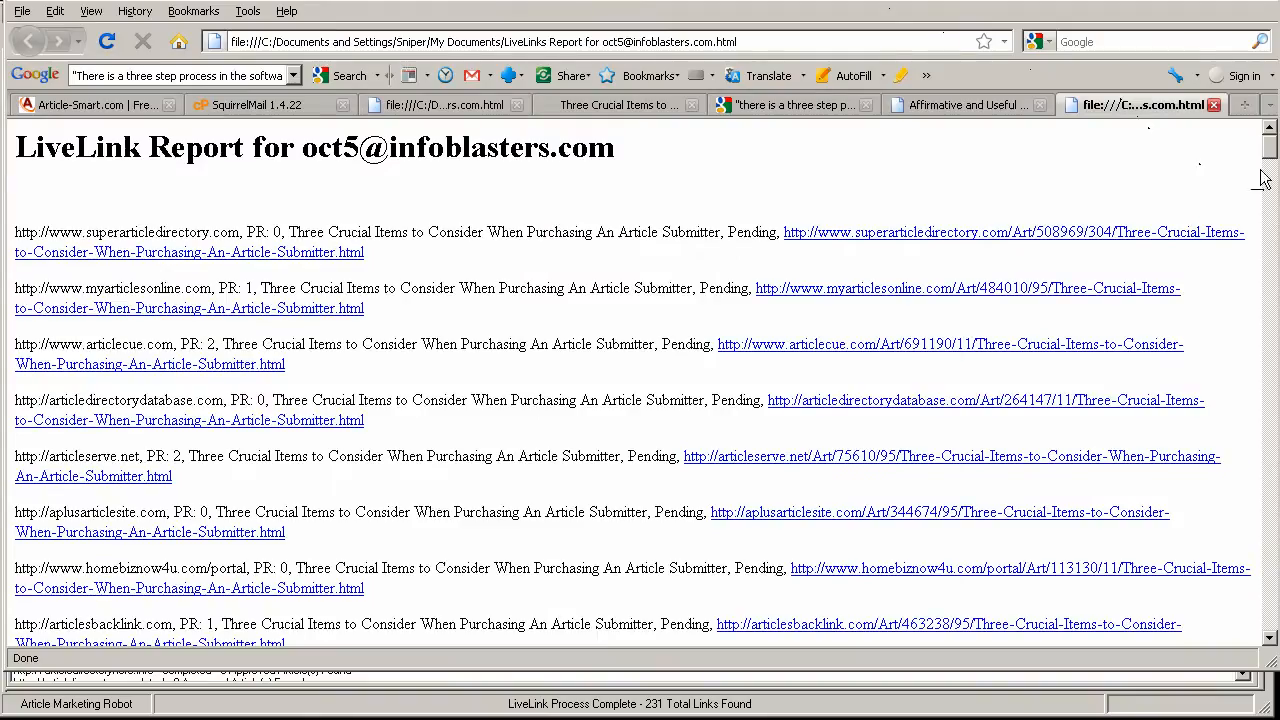
Review the new LiveLink Report in Firefox and switch back to Article Marketing Robot.
scroll("down", 3)
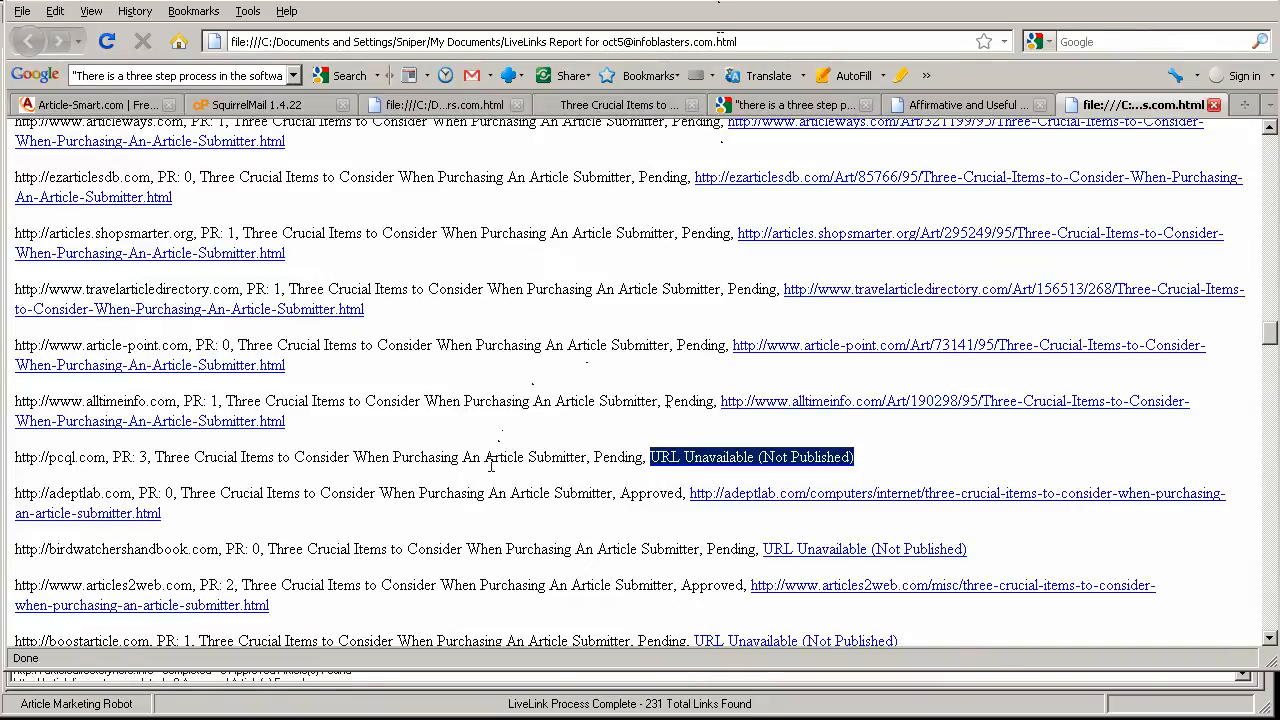
mouse_move(488, 326)
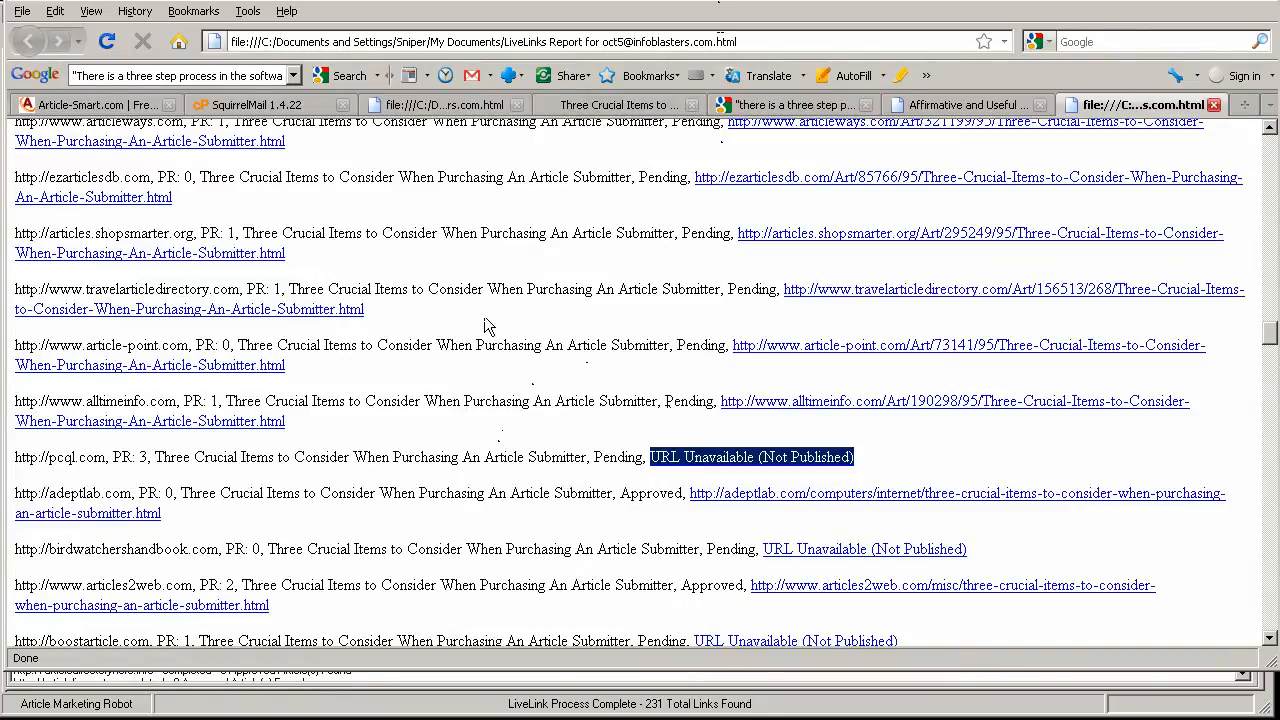
mouse_move(380, 714)
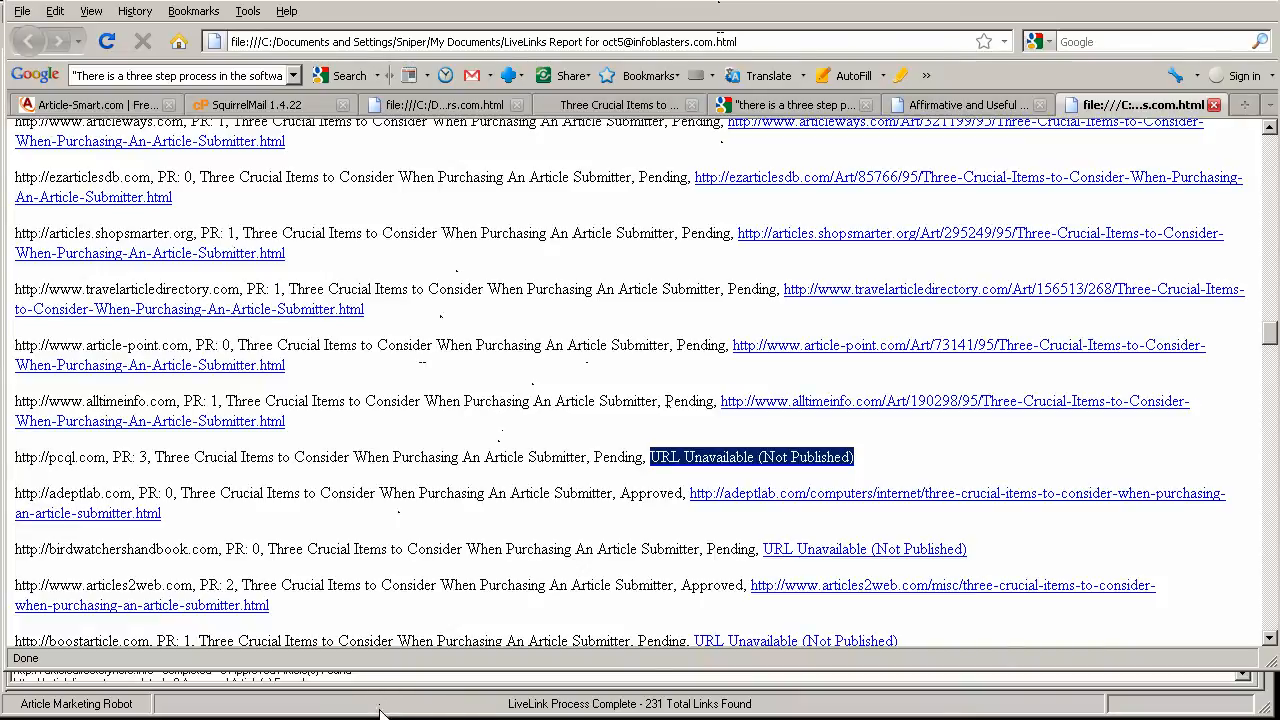
left_click(76, 704)
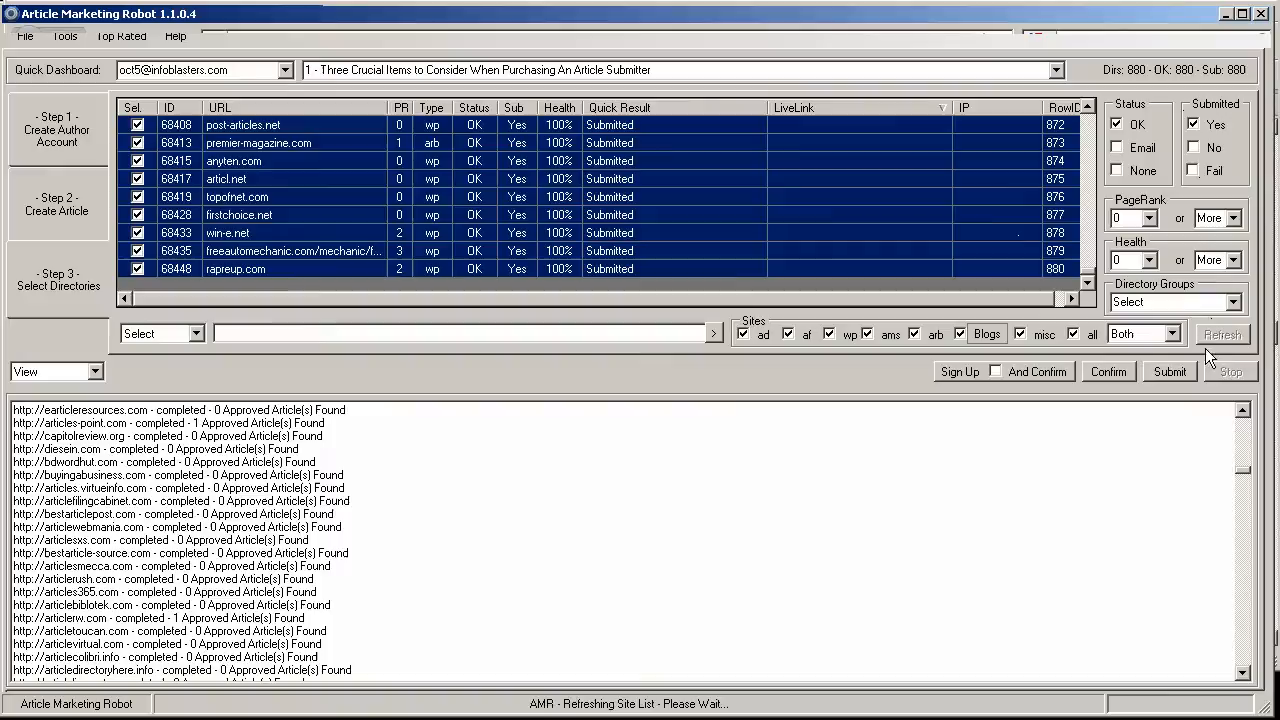
Refresh the site list and use the Select dropdown to pick a group of submitted sites.
left_click(1222, 334)
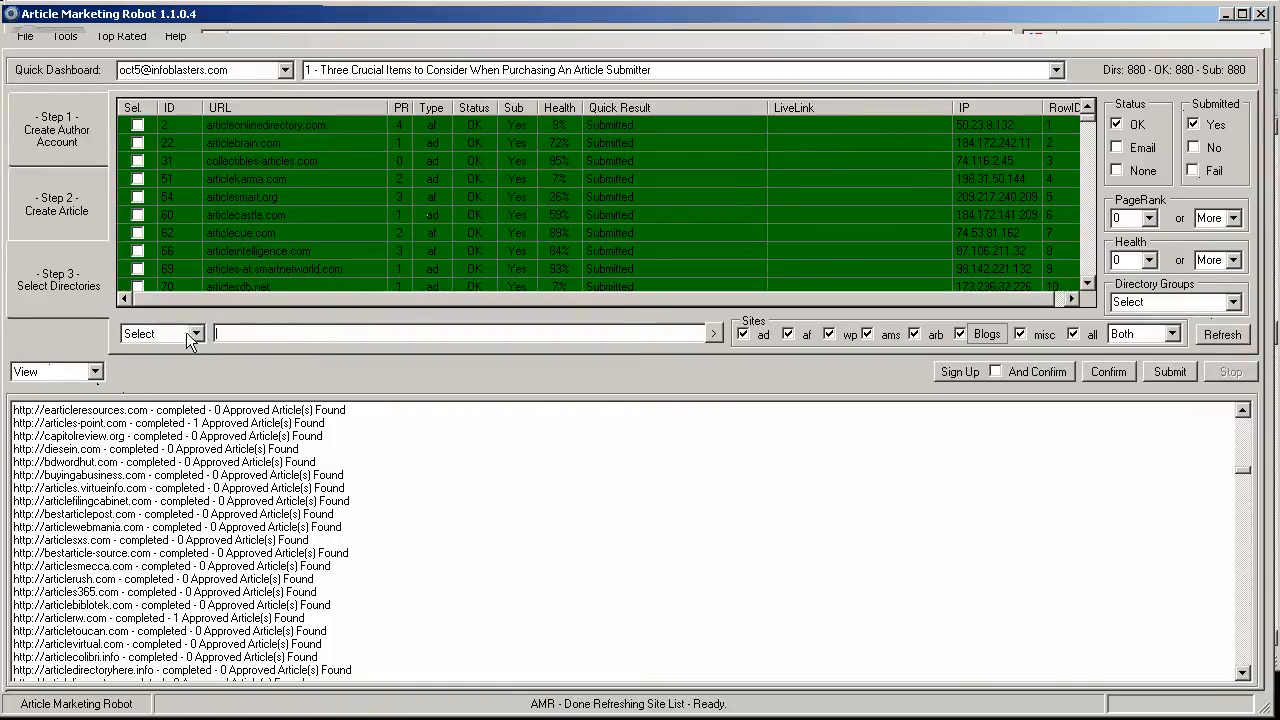
left_click(200, 332)
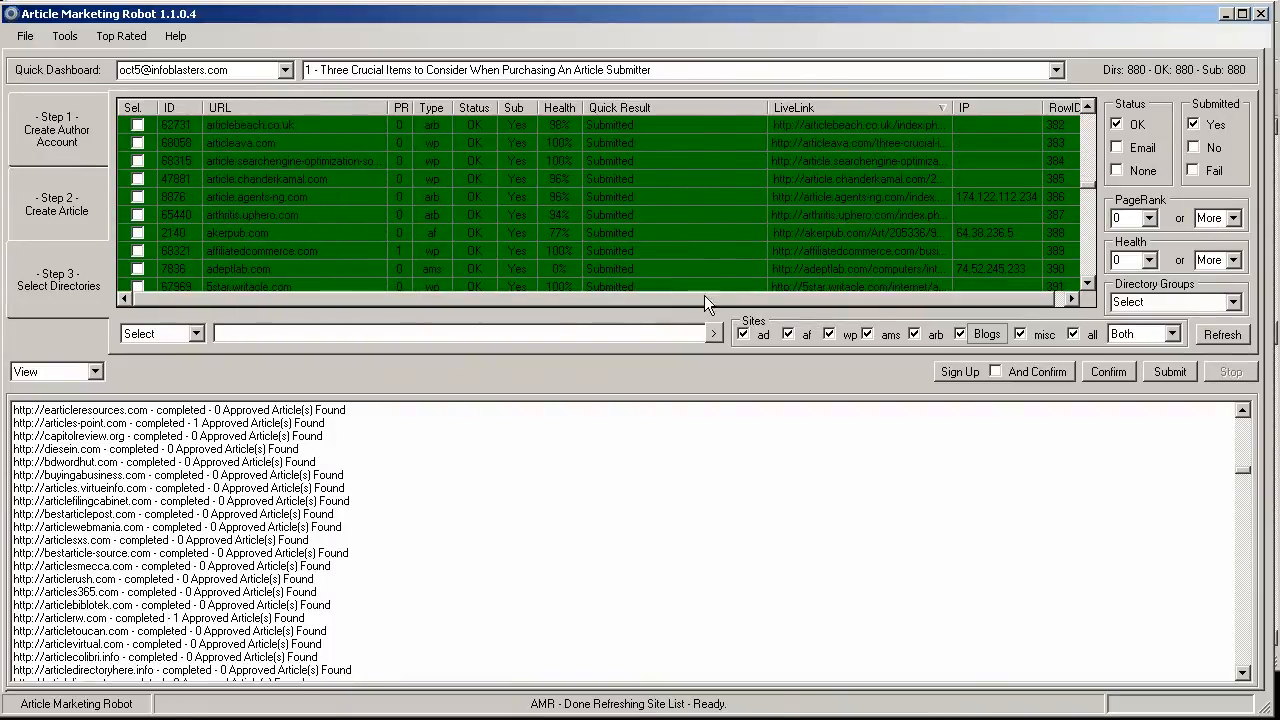
scroll("down", 3)
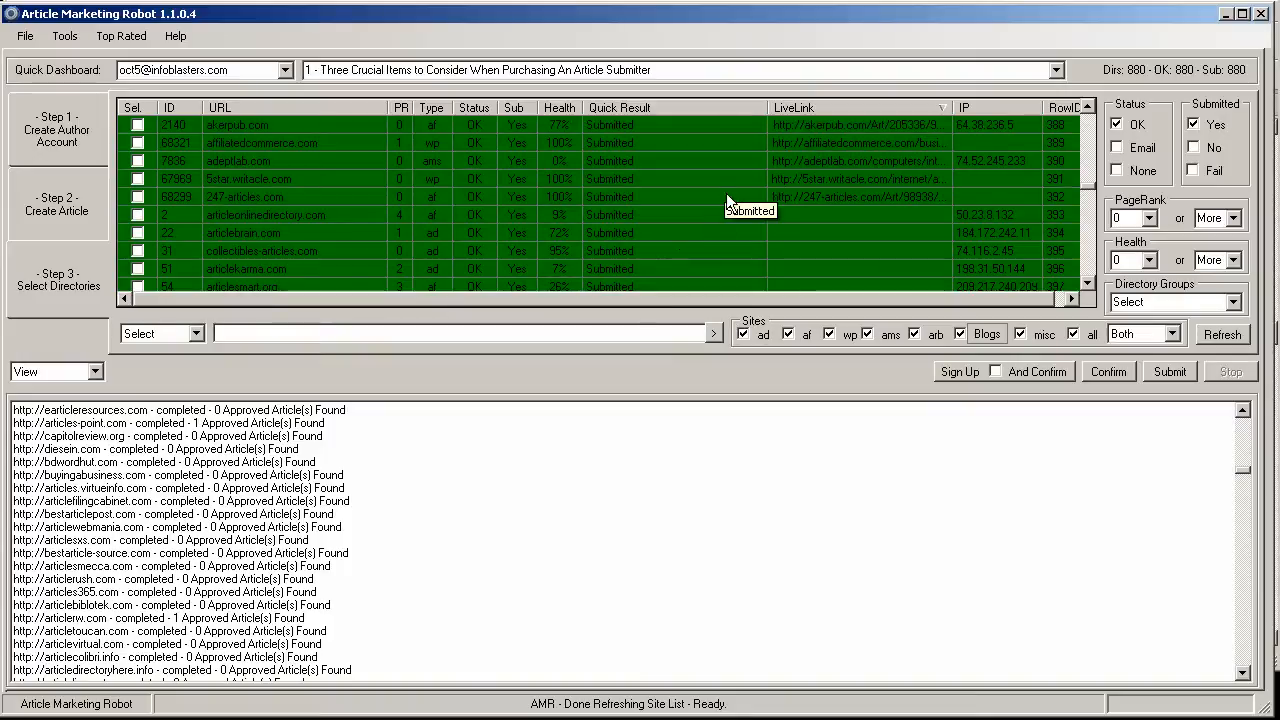
left_click(190, 332)
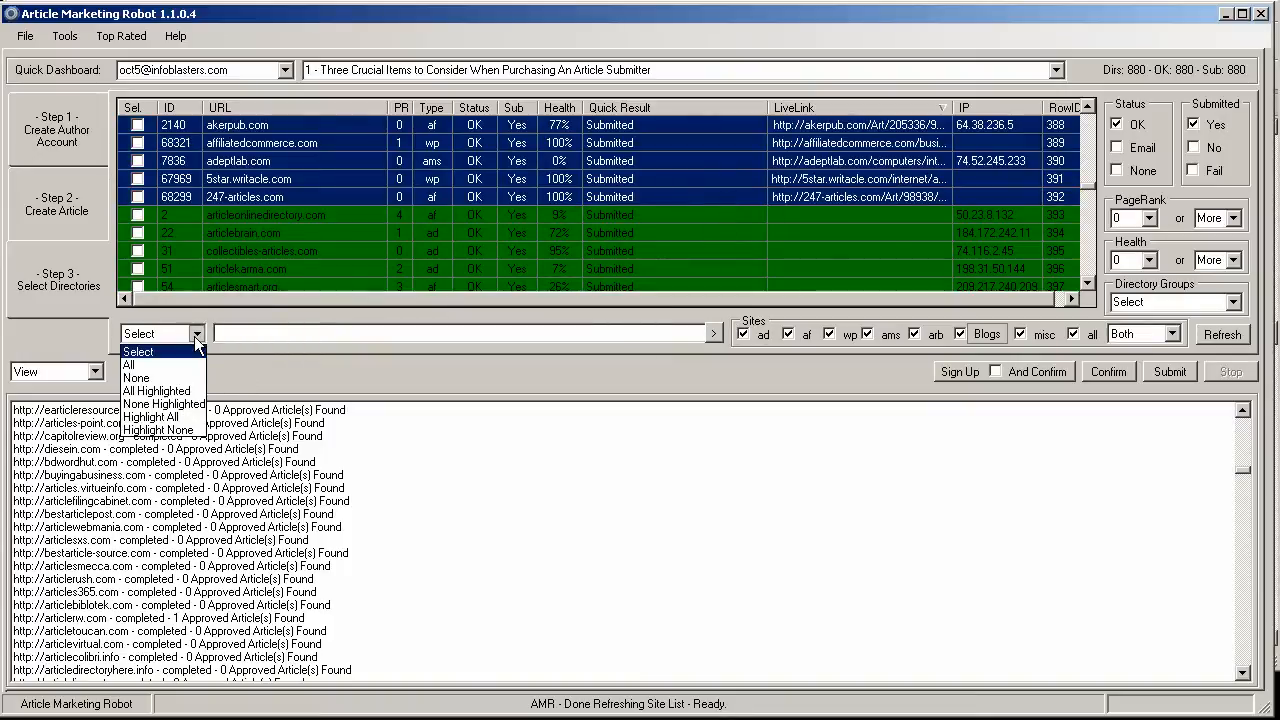
mouse_move(150, 418)
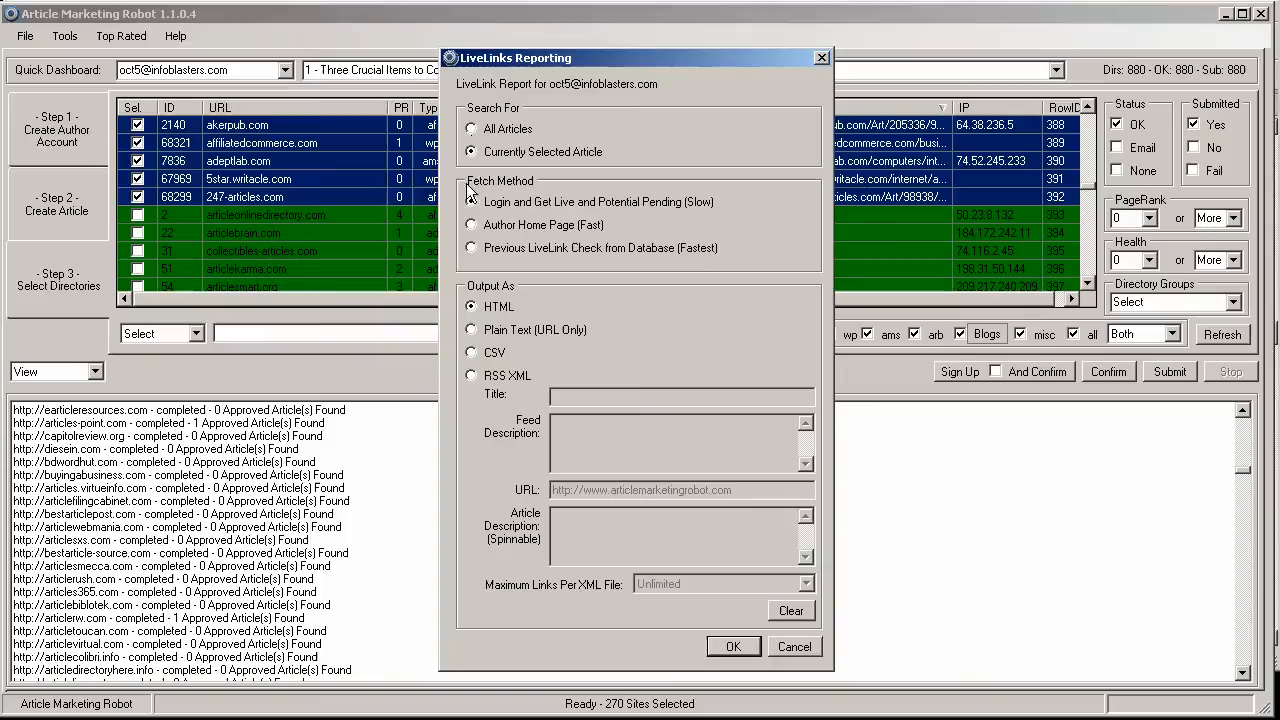
Generate an HTML LiveLinks report from Previous LiveLink Check from Database (Fastest).
left_click(472, 248)
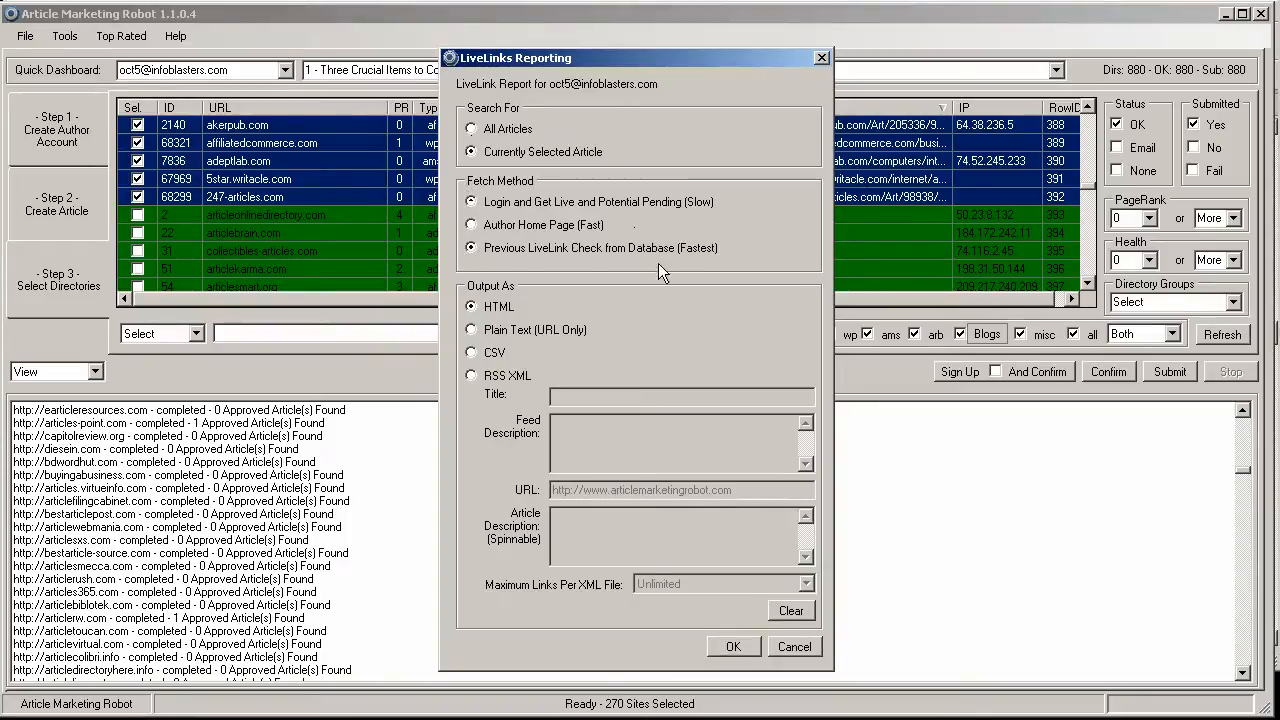
mouse_move(752, 660)
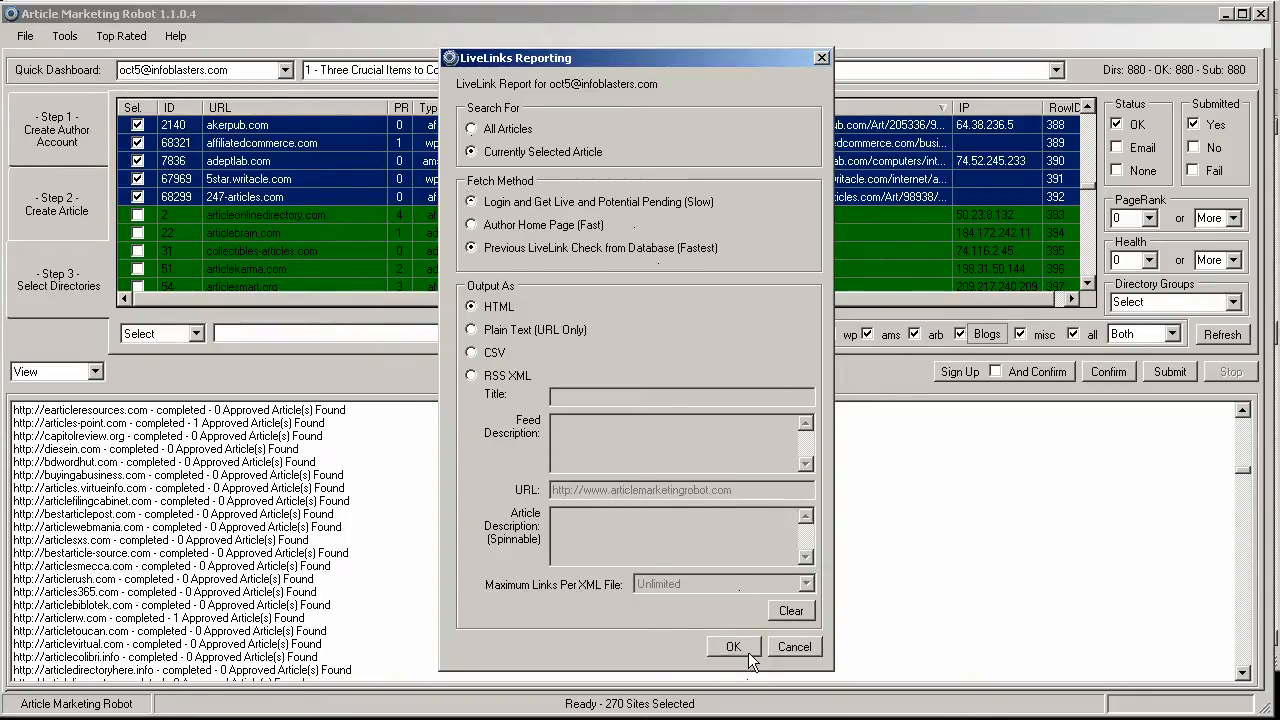
left_click(734, 646)
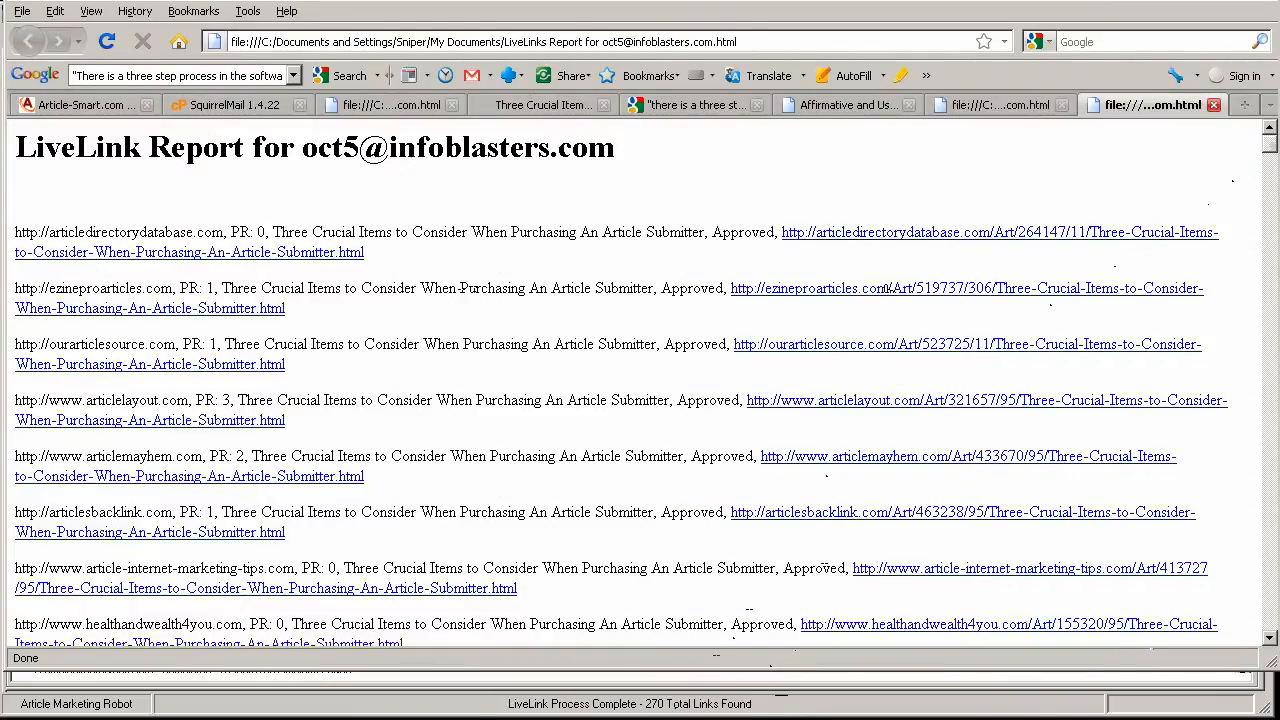
Scroll through the LiveLink Report page reviewing the 270 found article links.
scroll("down", 3)
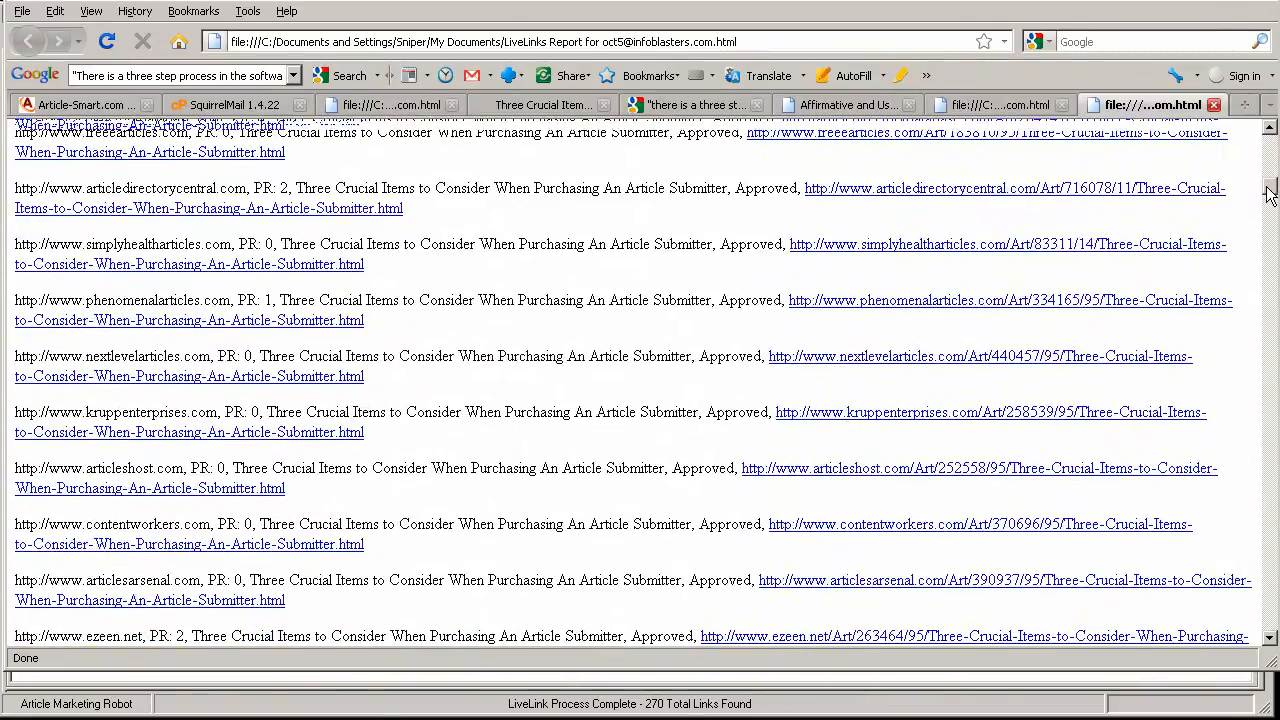
scroll("down", 3)
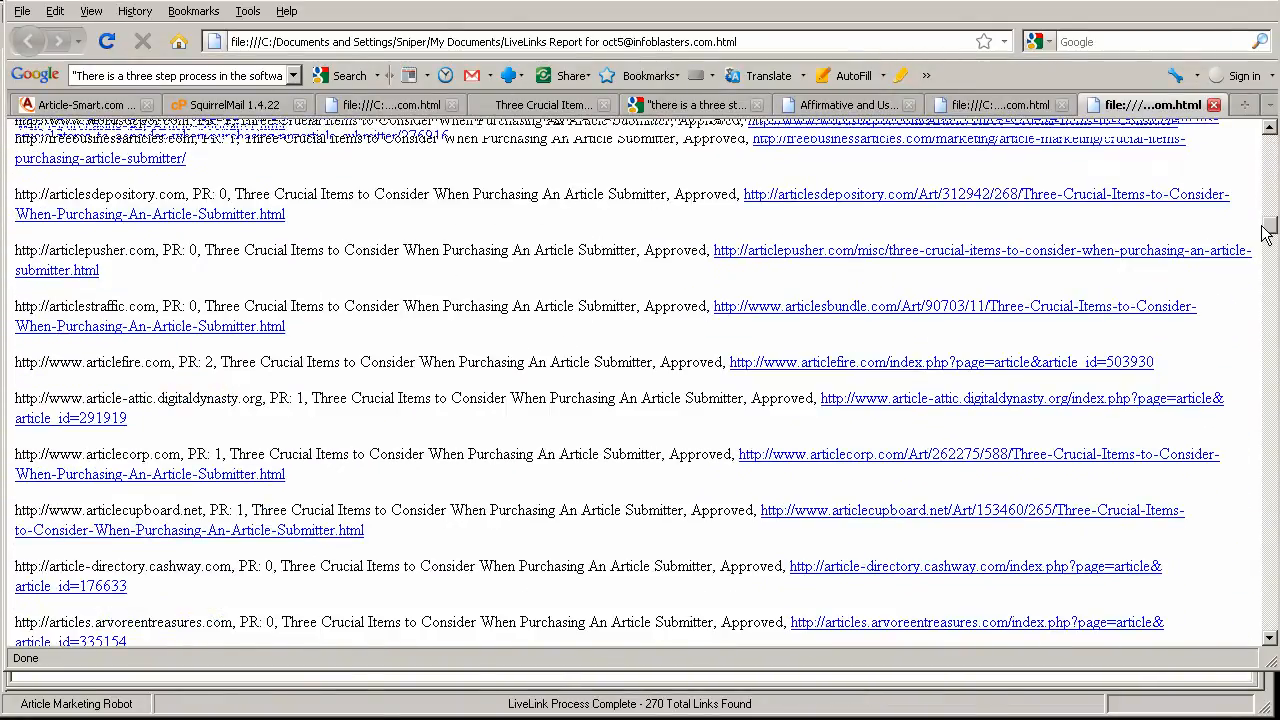
scroll("down", 3)
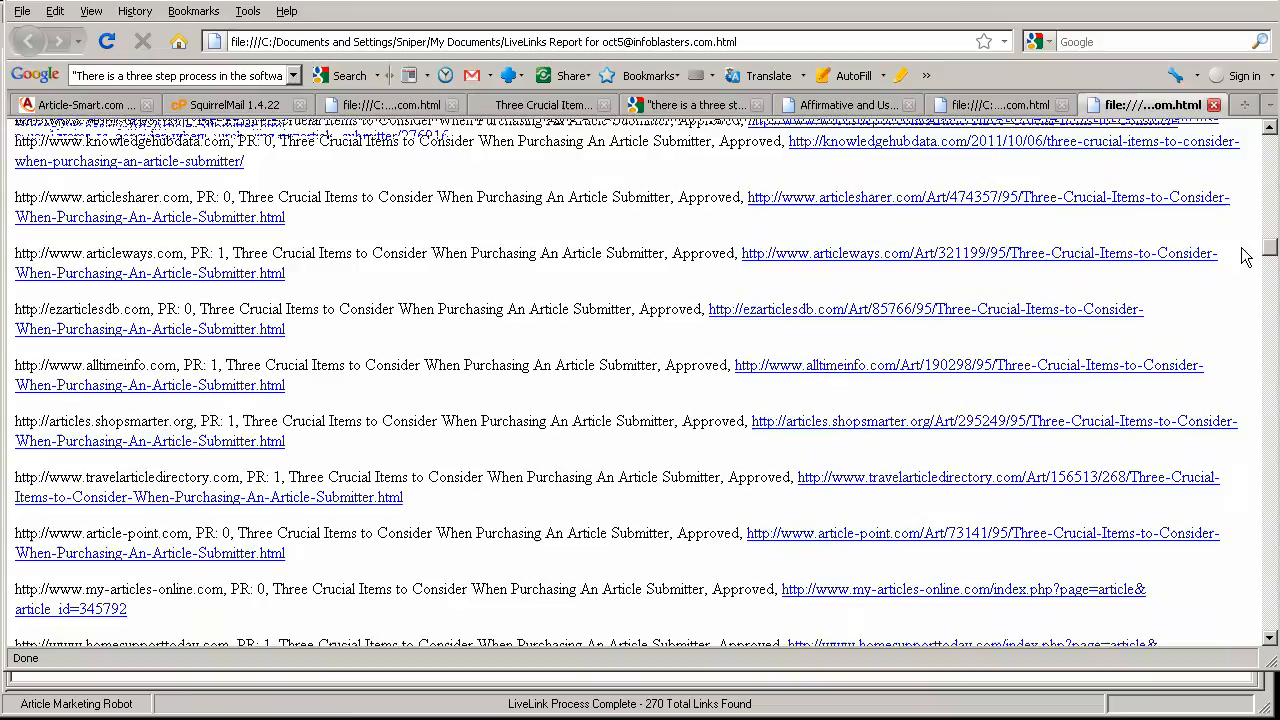
scroll("down", 3)
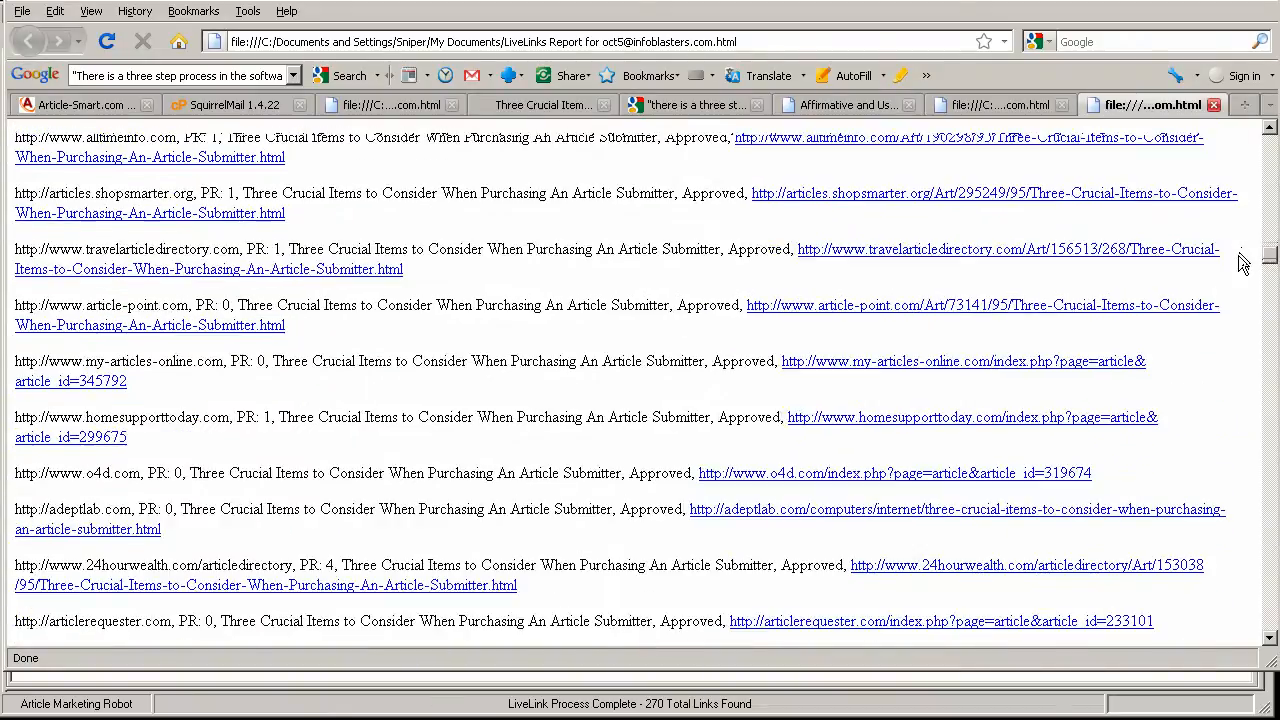
scroll("down", 3)
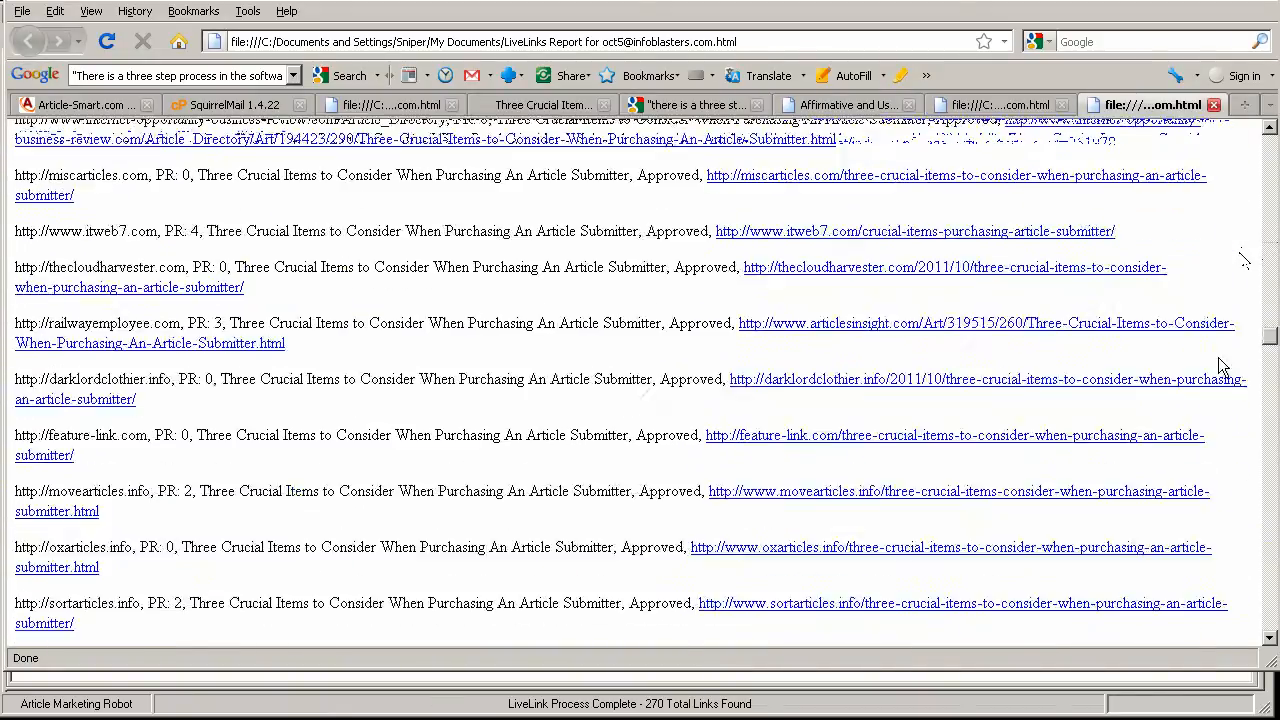
scroll("down", 3)
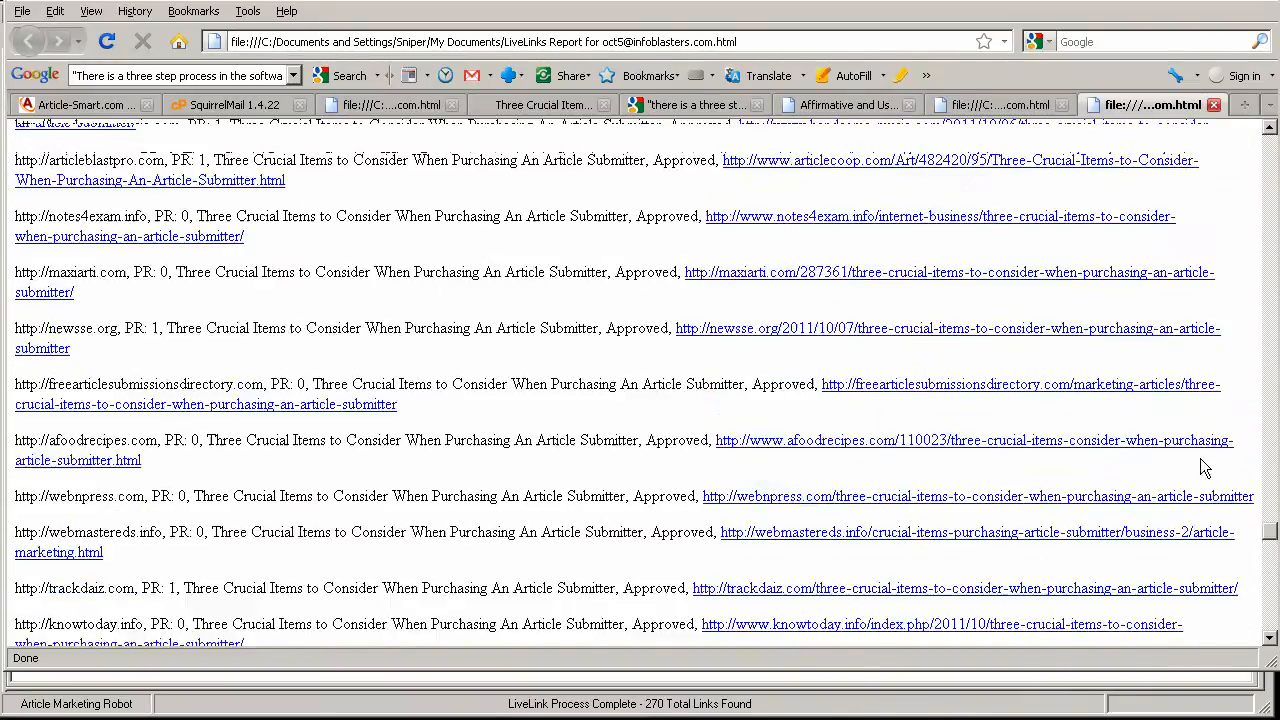
scroll("up", 3)
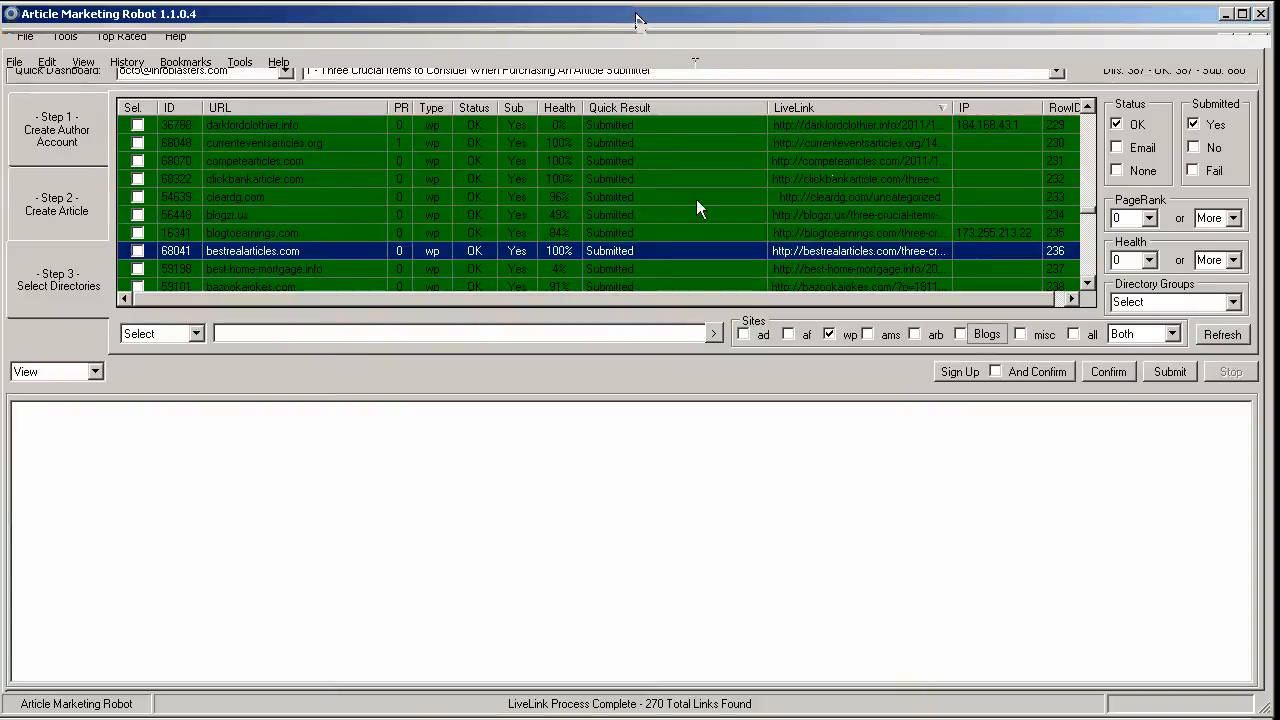
Scroll the filtered WordPress site list toward the bestrealarticles.com row.
scroll("down", 3)
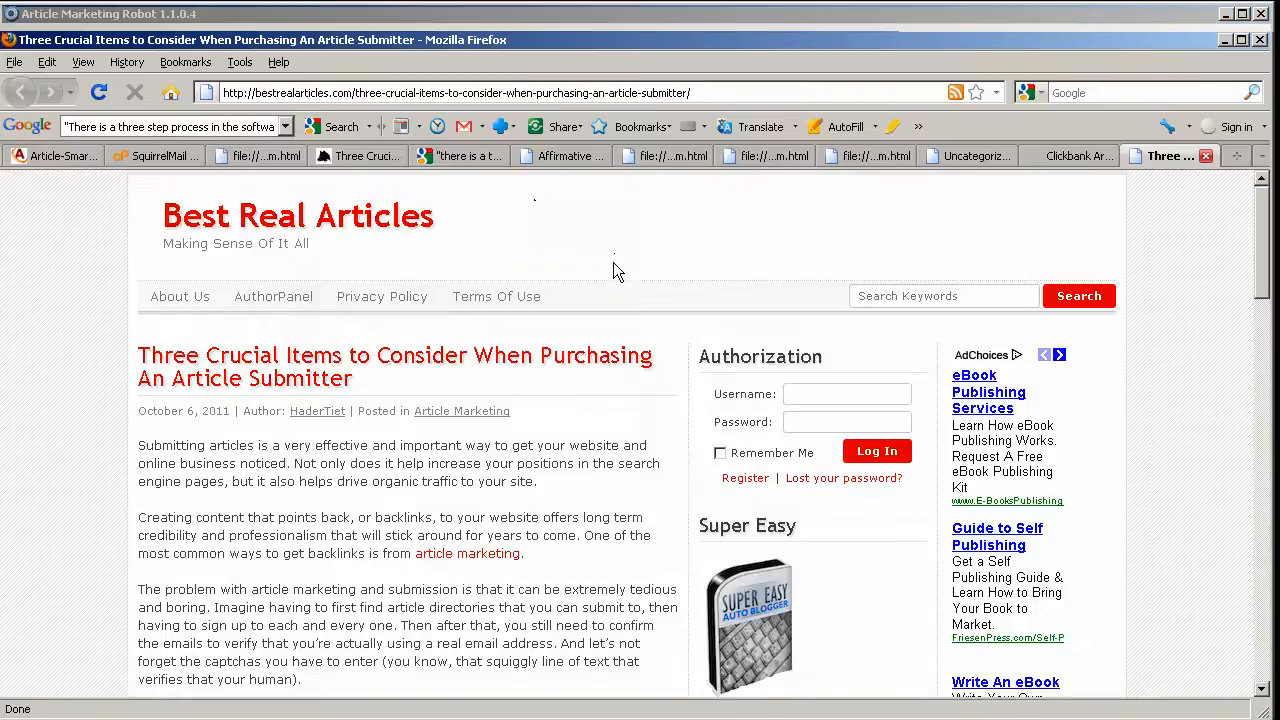
Scroll through the bestrealarticles.com article checking its in-text links, then move to the astawerks.net copy.
scroll("down", 3)
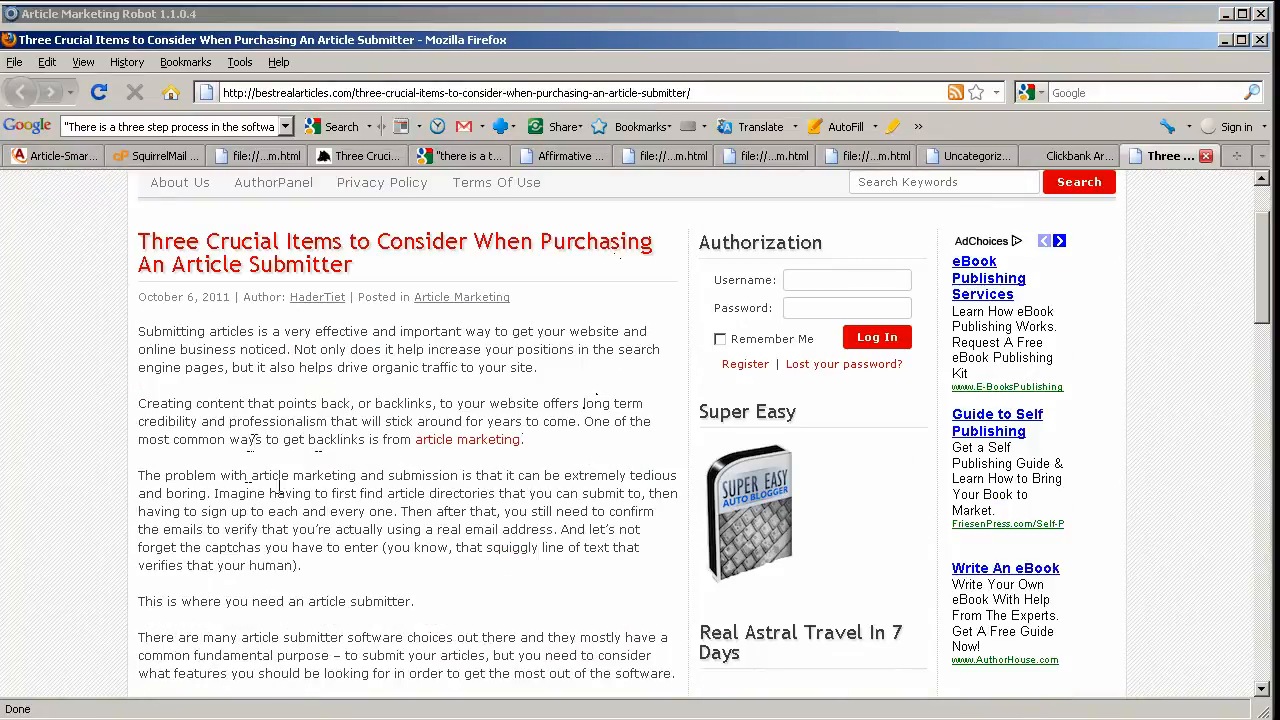
mouse_move(468, 440)
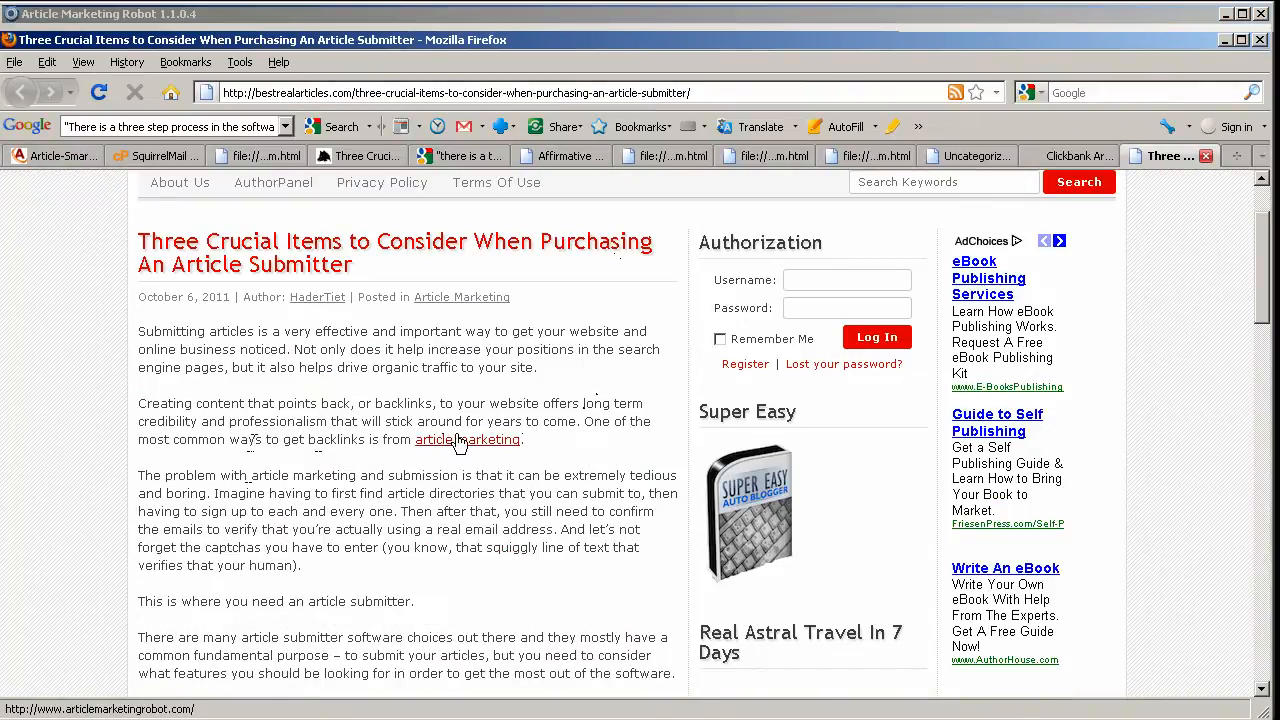
scroll("down", 3)
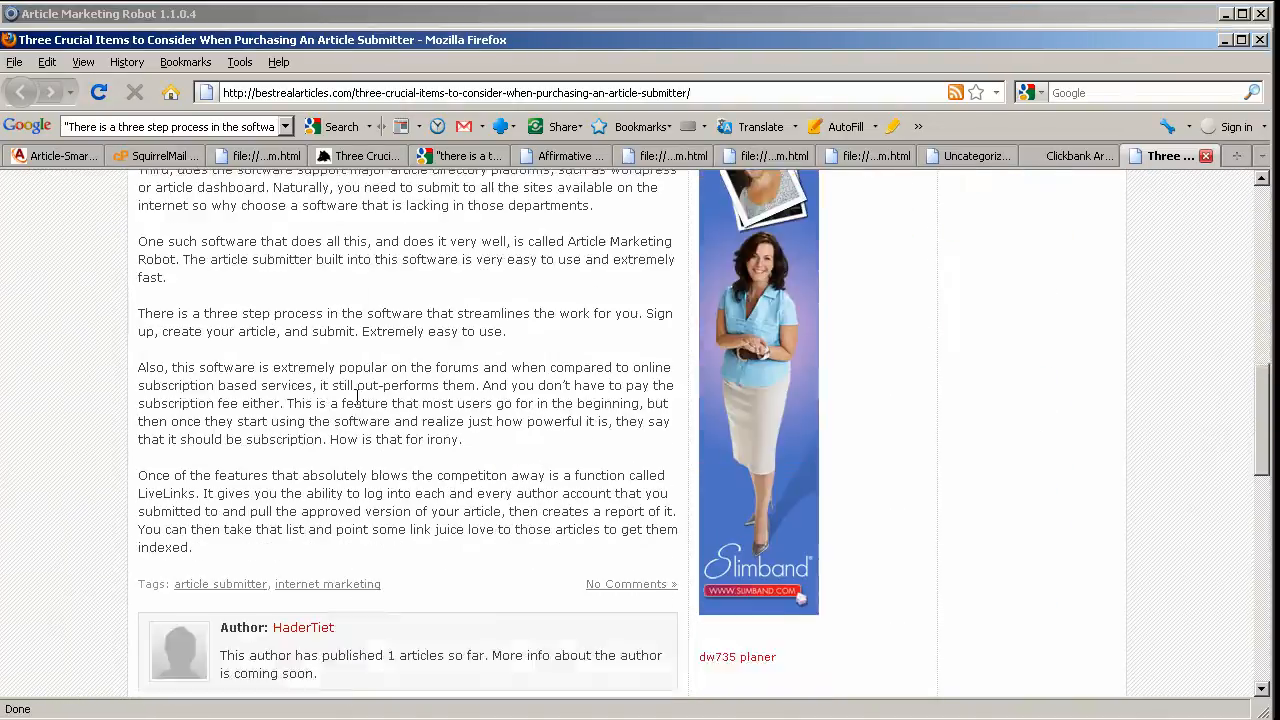
scroll("down", 3)
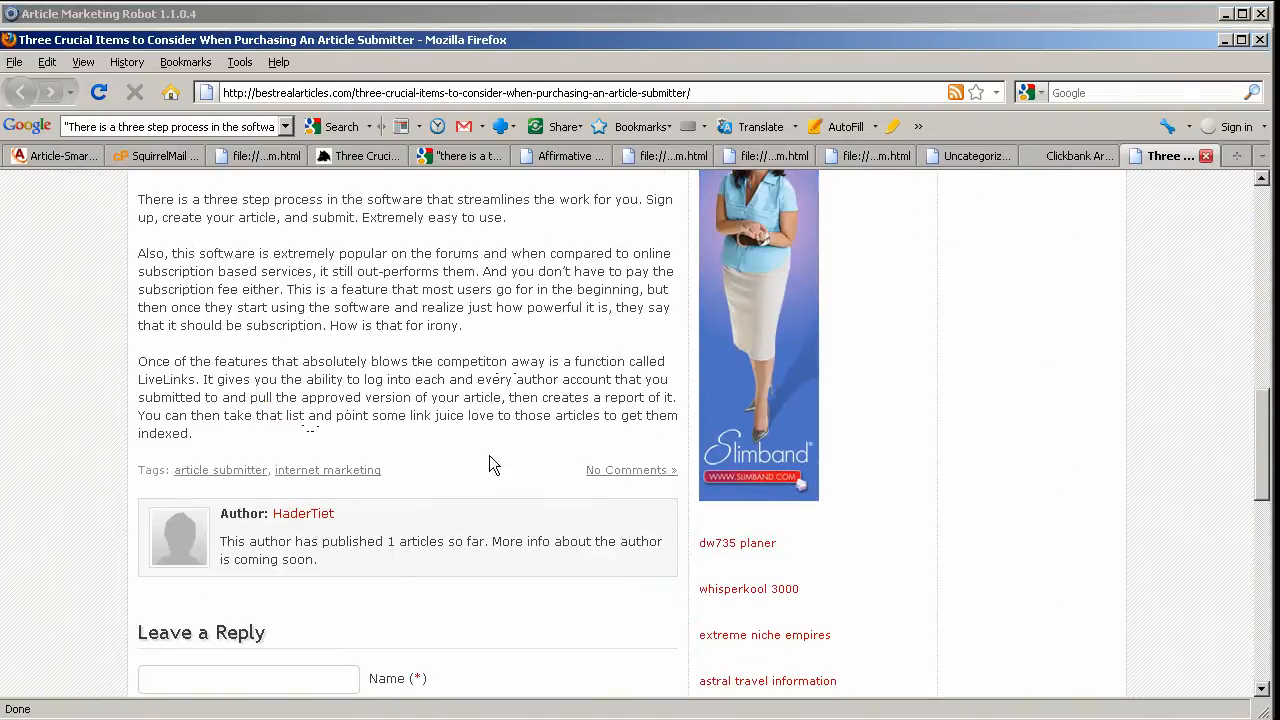
scroll("up", 3)
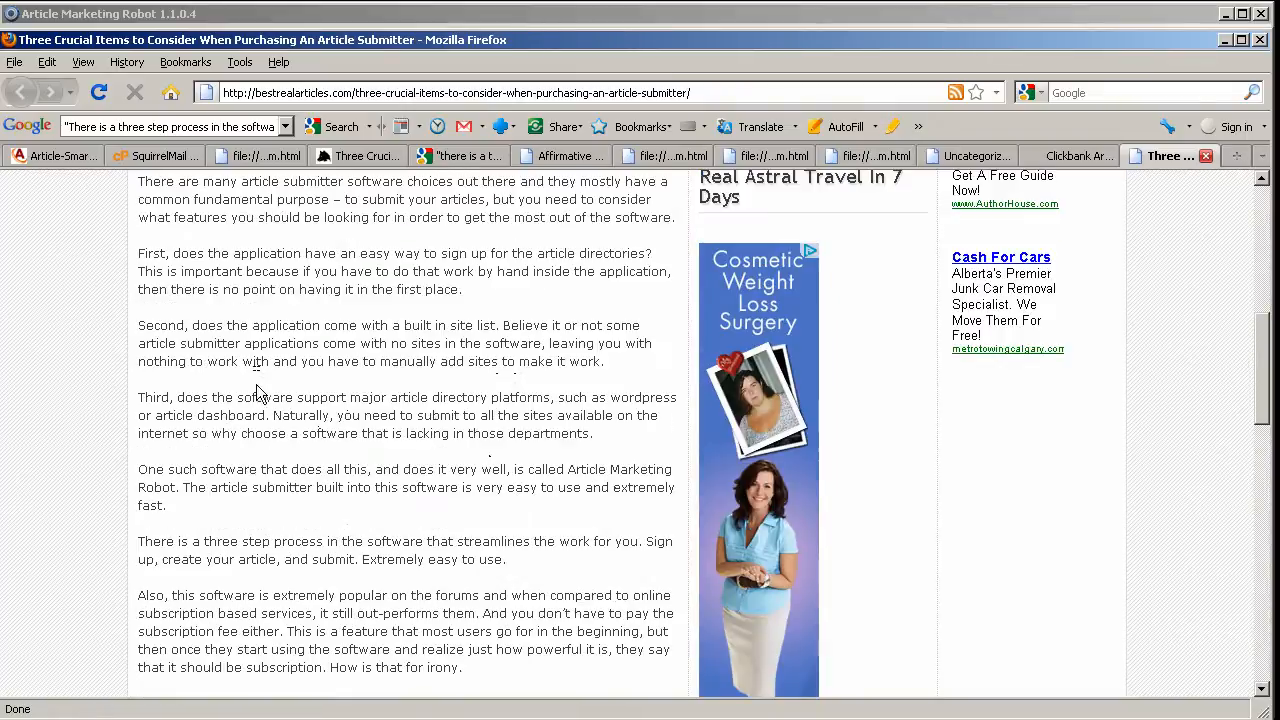
scroll("down", 3)
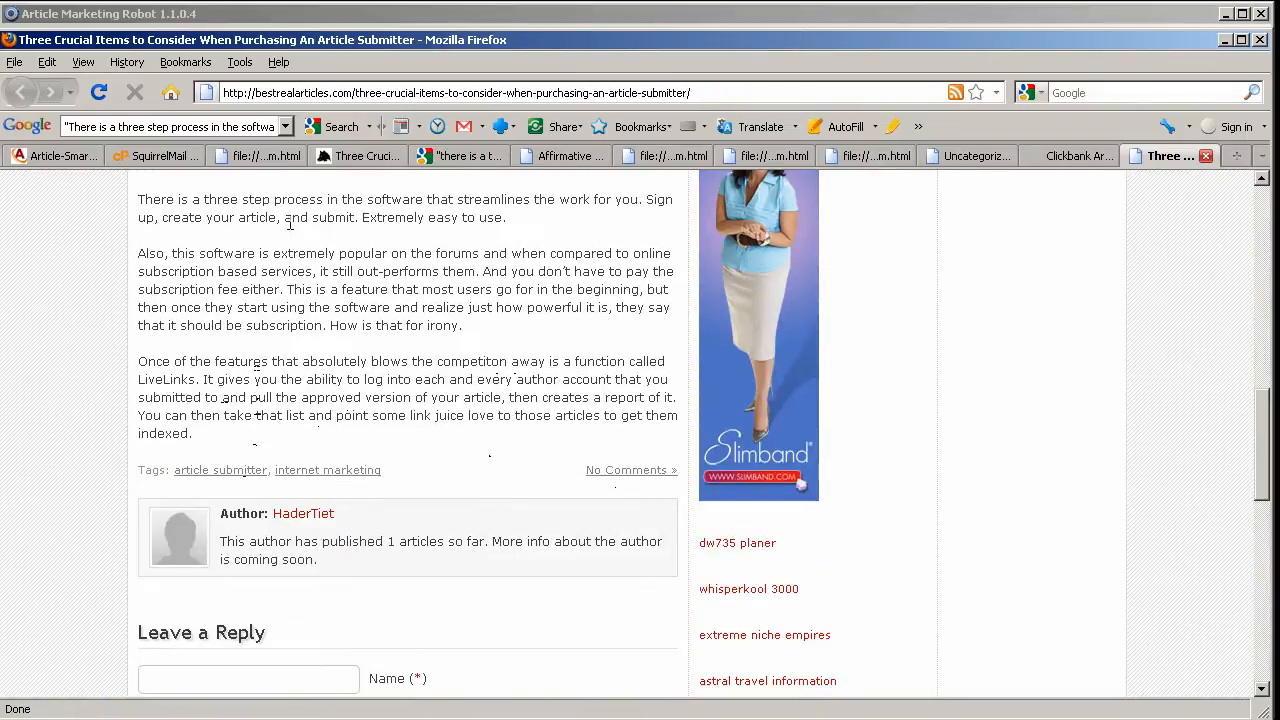
scroll("up", 3)
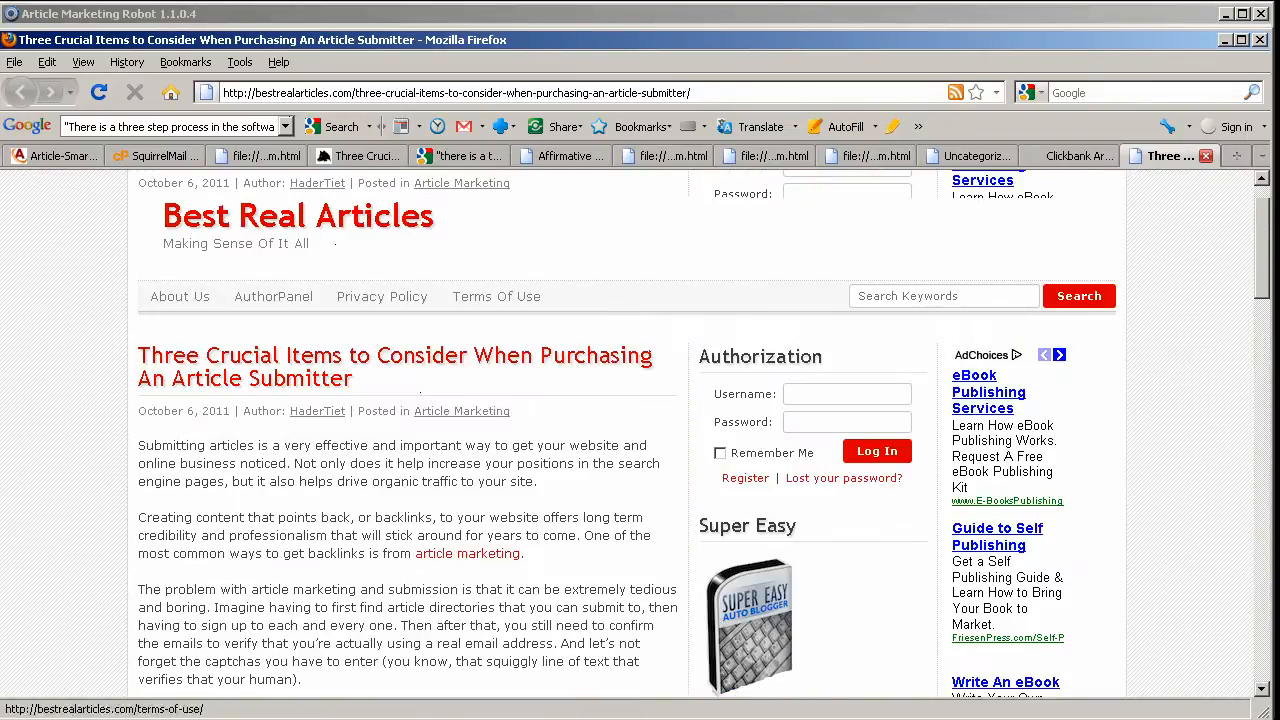
left_click(700, 124)
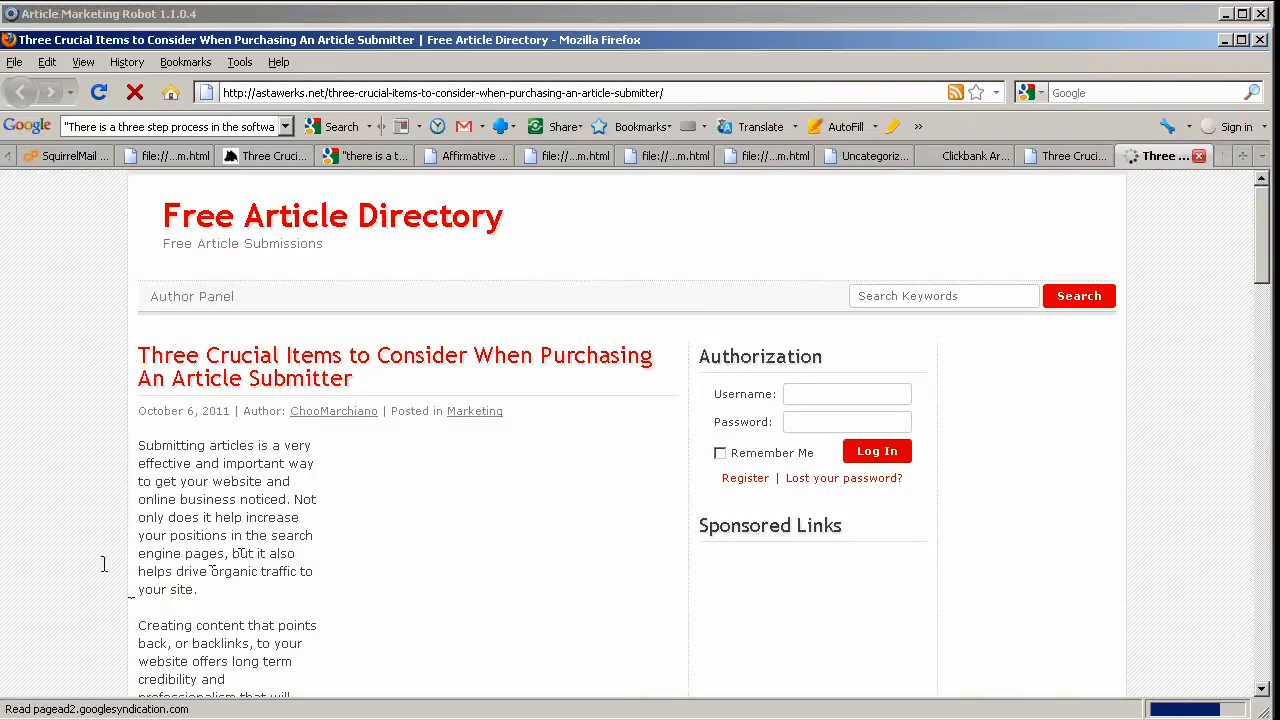
Scroll the astawerks.net article, return to the submitted-site list and continue to articleused.info.
scroll("down", 3)
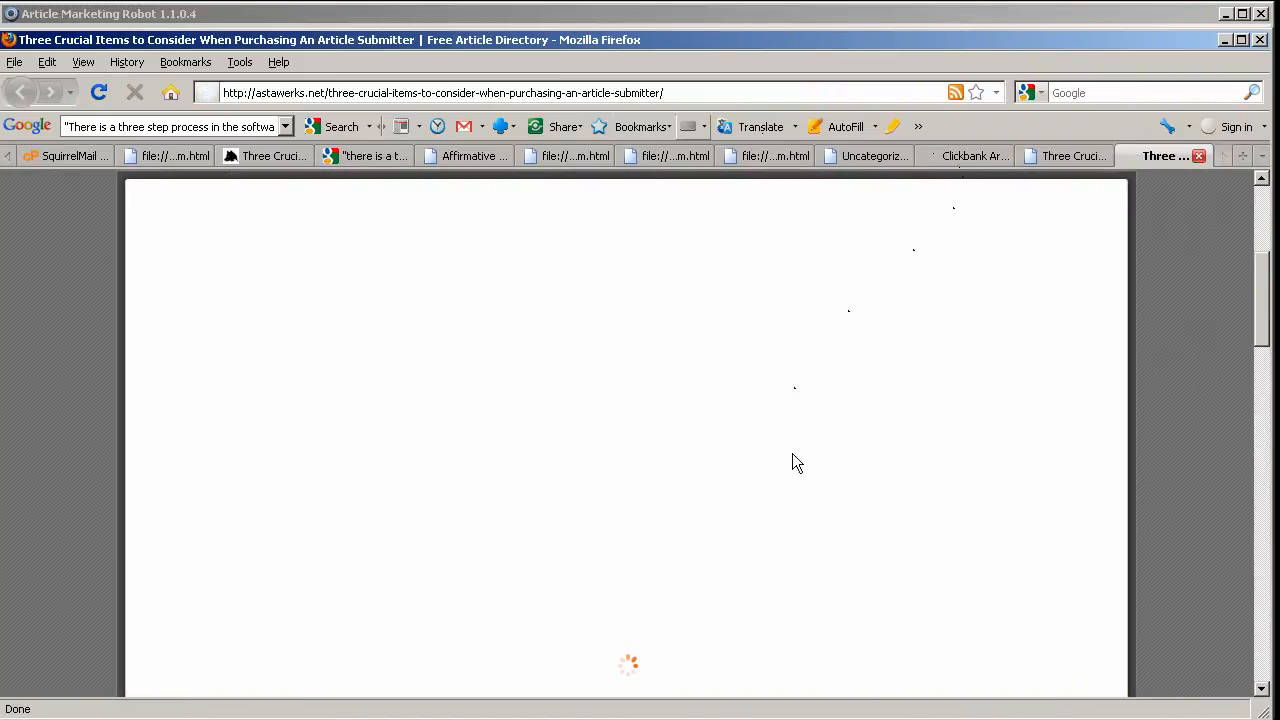
left_click(1160, 156)
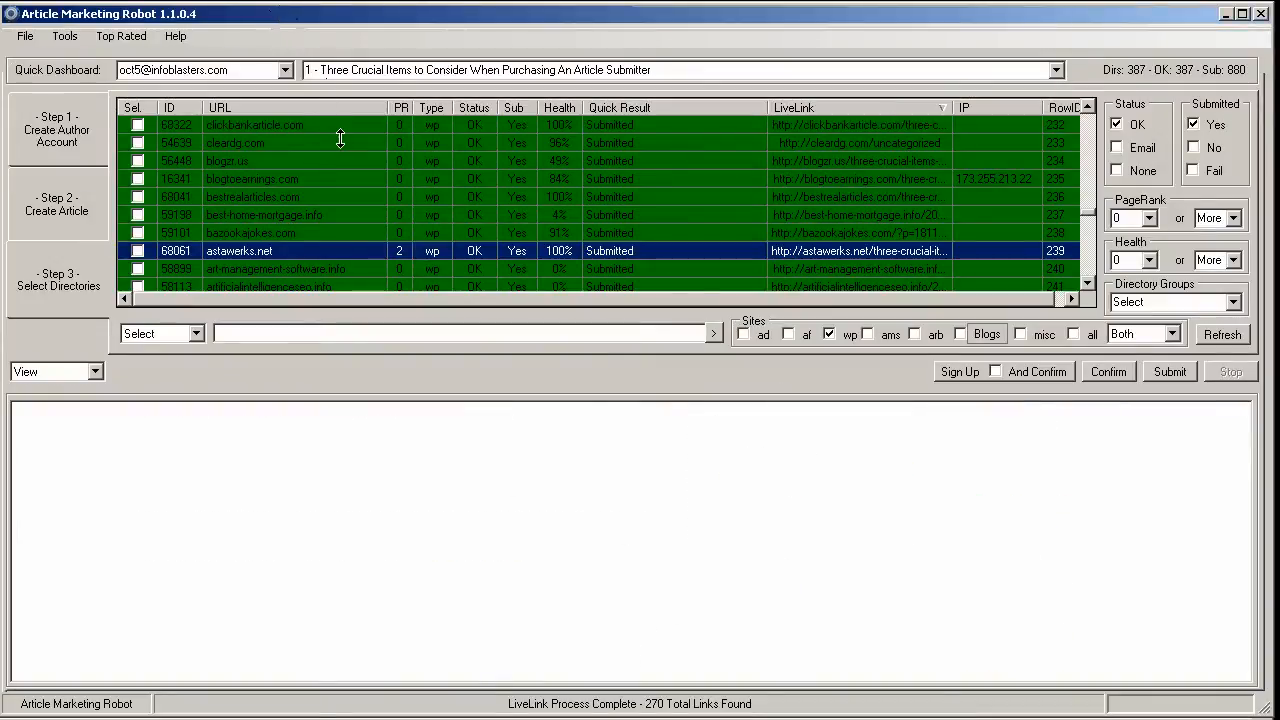
scroll("down", 3)
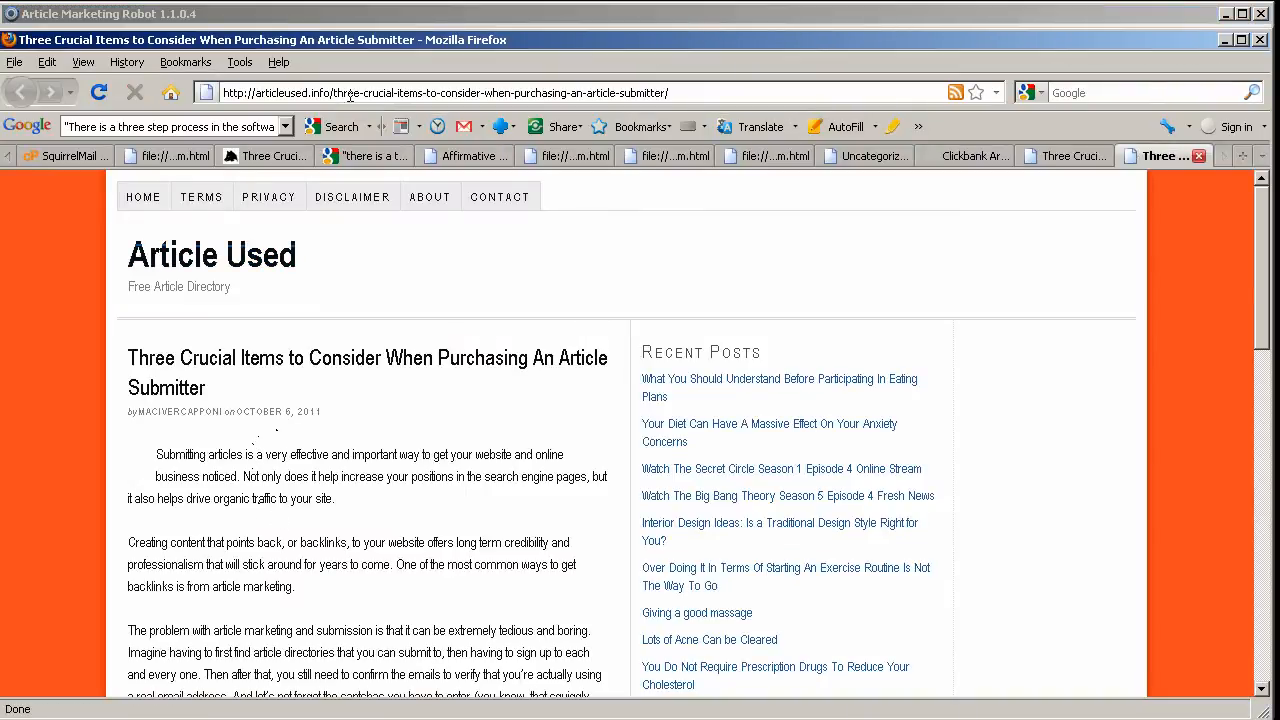
Scroll down the articleused.info article to its body text and contextual submitter link.
scroll("down", 3)
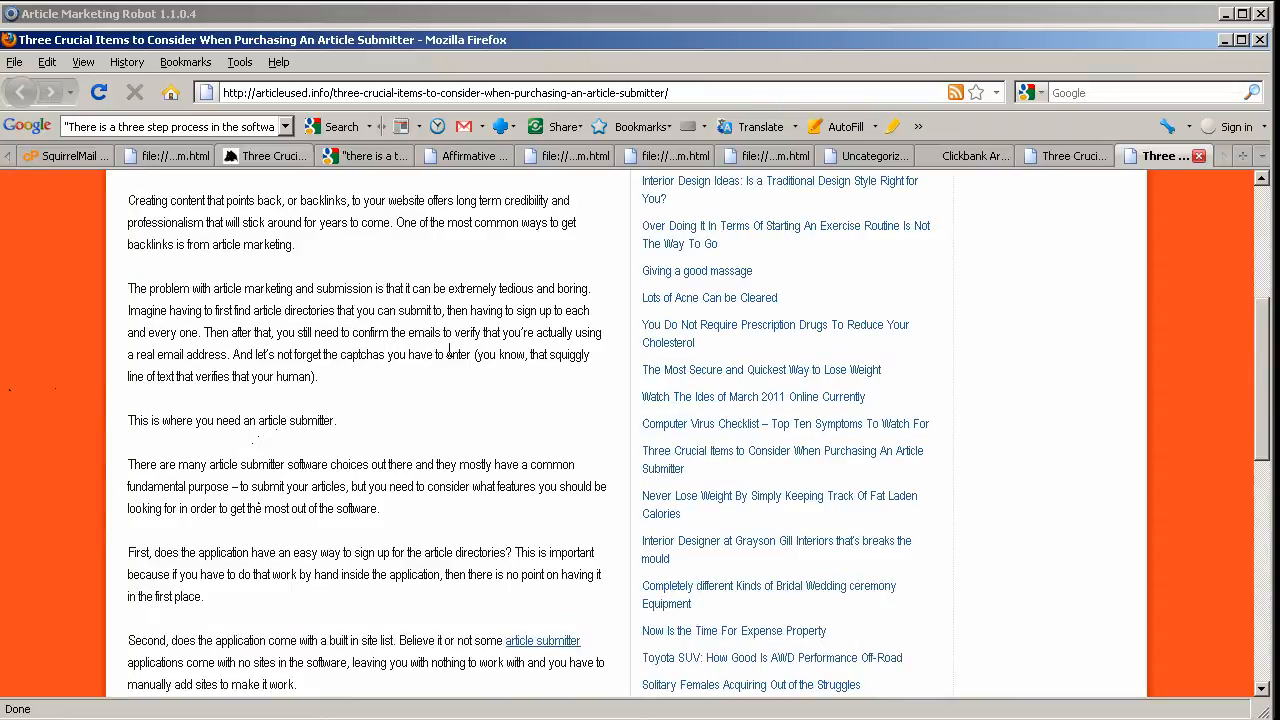
mouse_move(1098, 50)
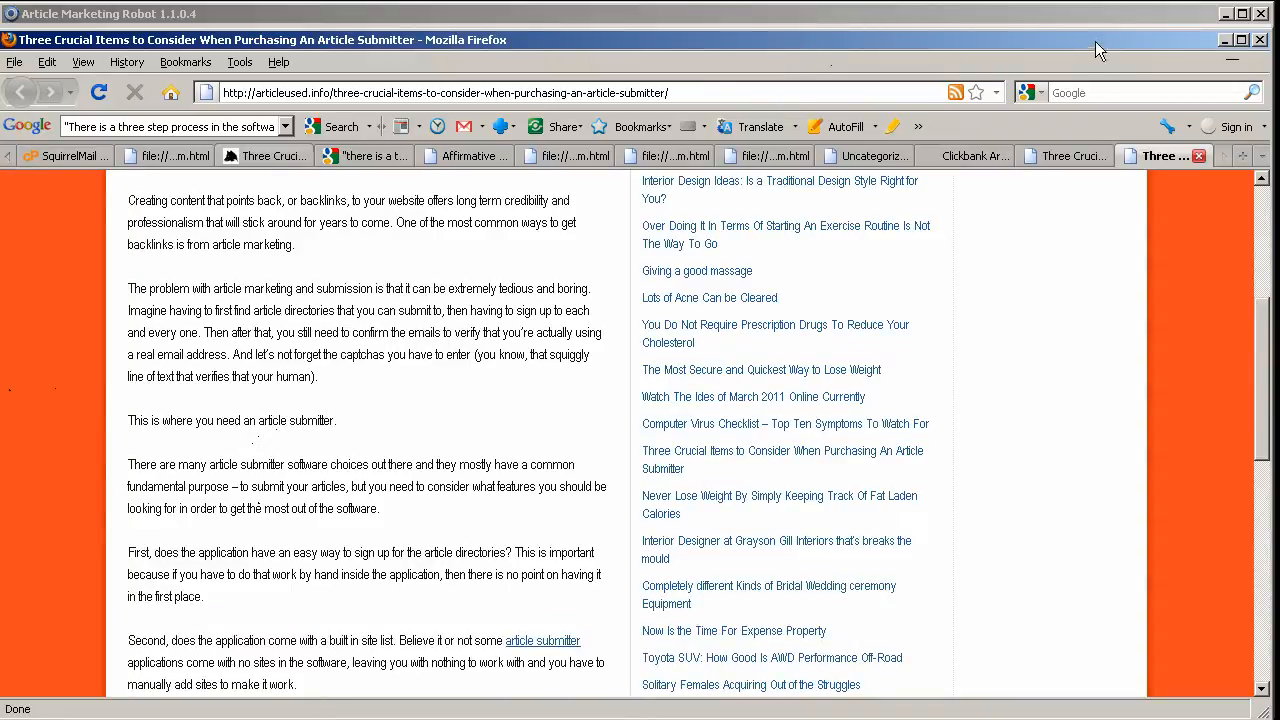